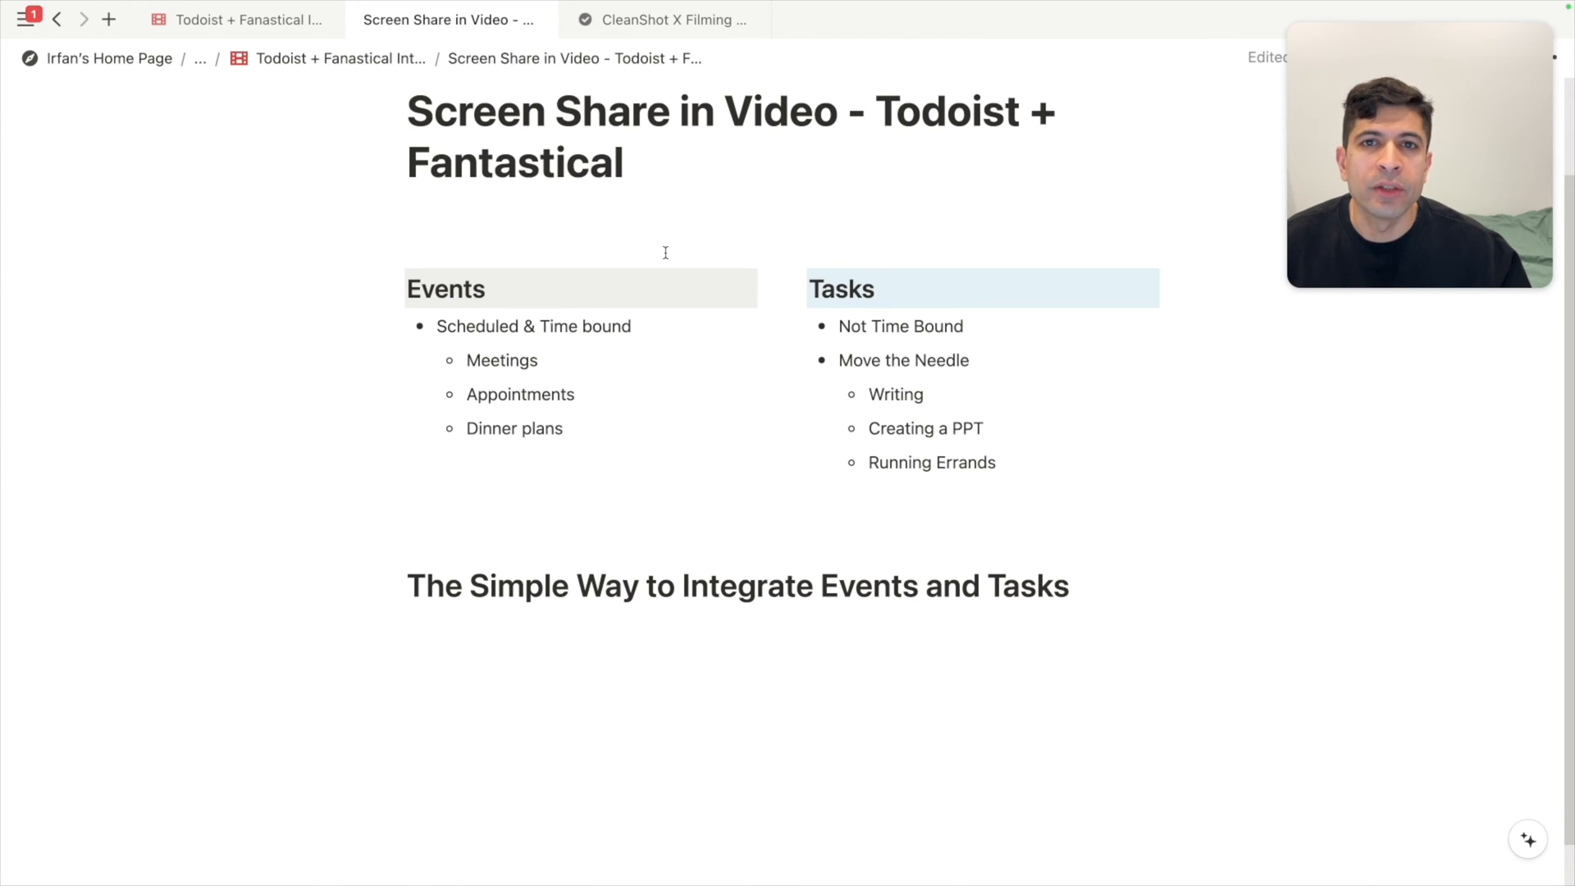
Expand Life's sub-projects, view Home & Living, then show Health & Fitness tasks
click(876, 289)
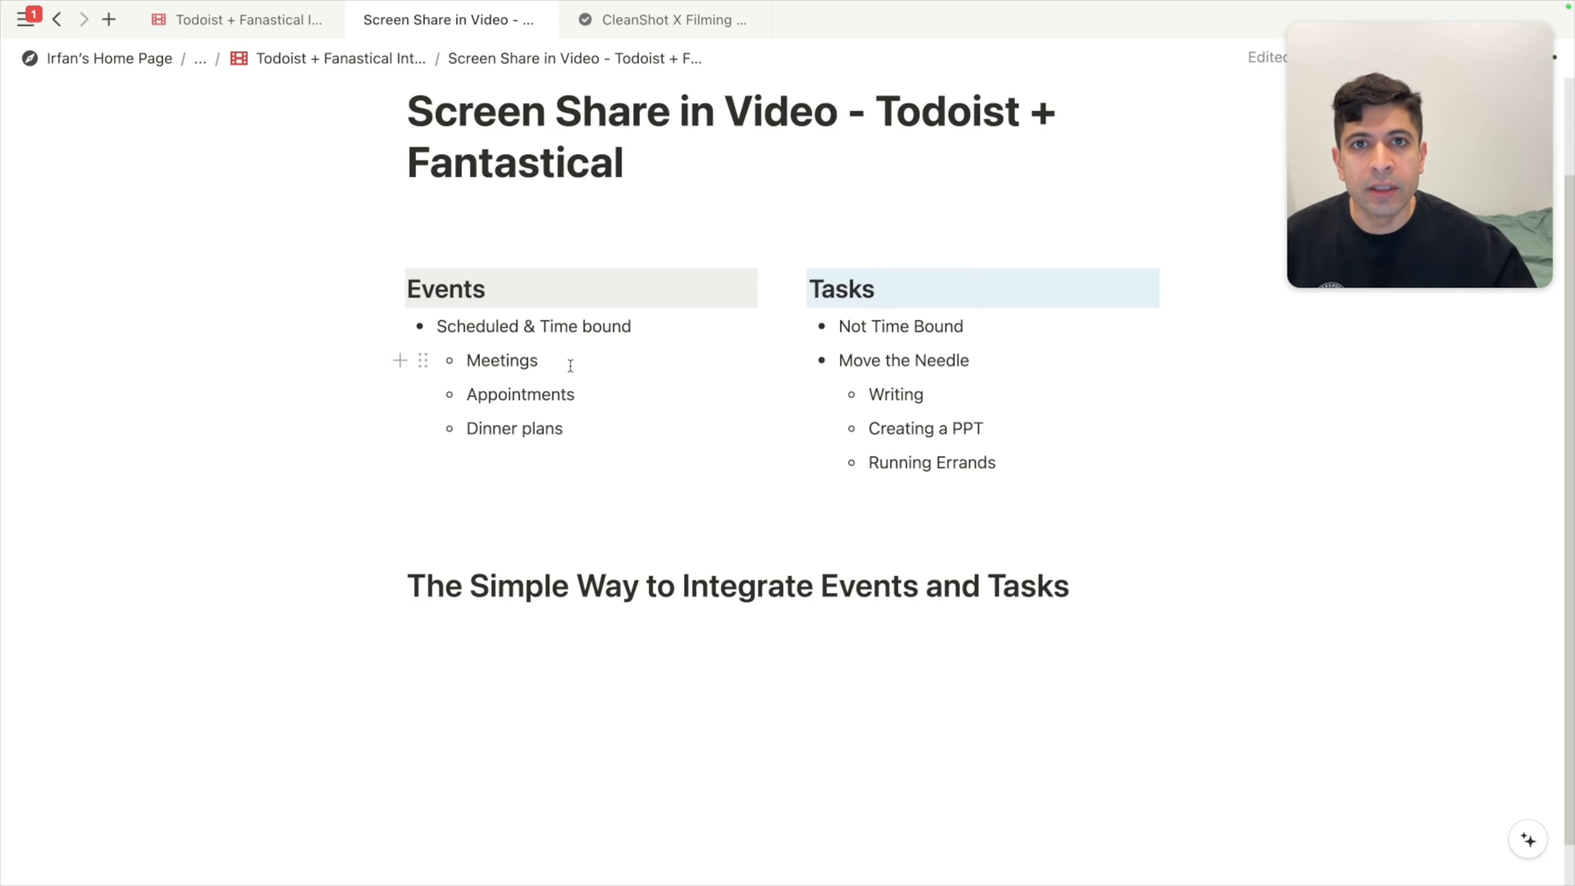
click(879, 289)
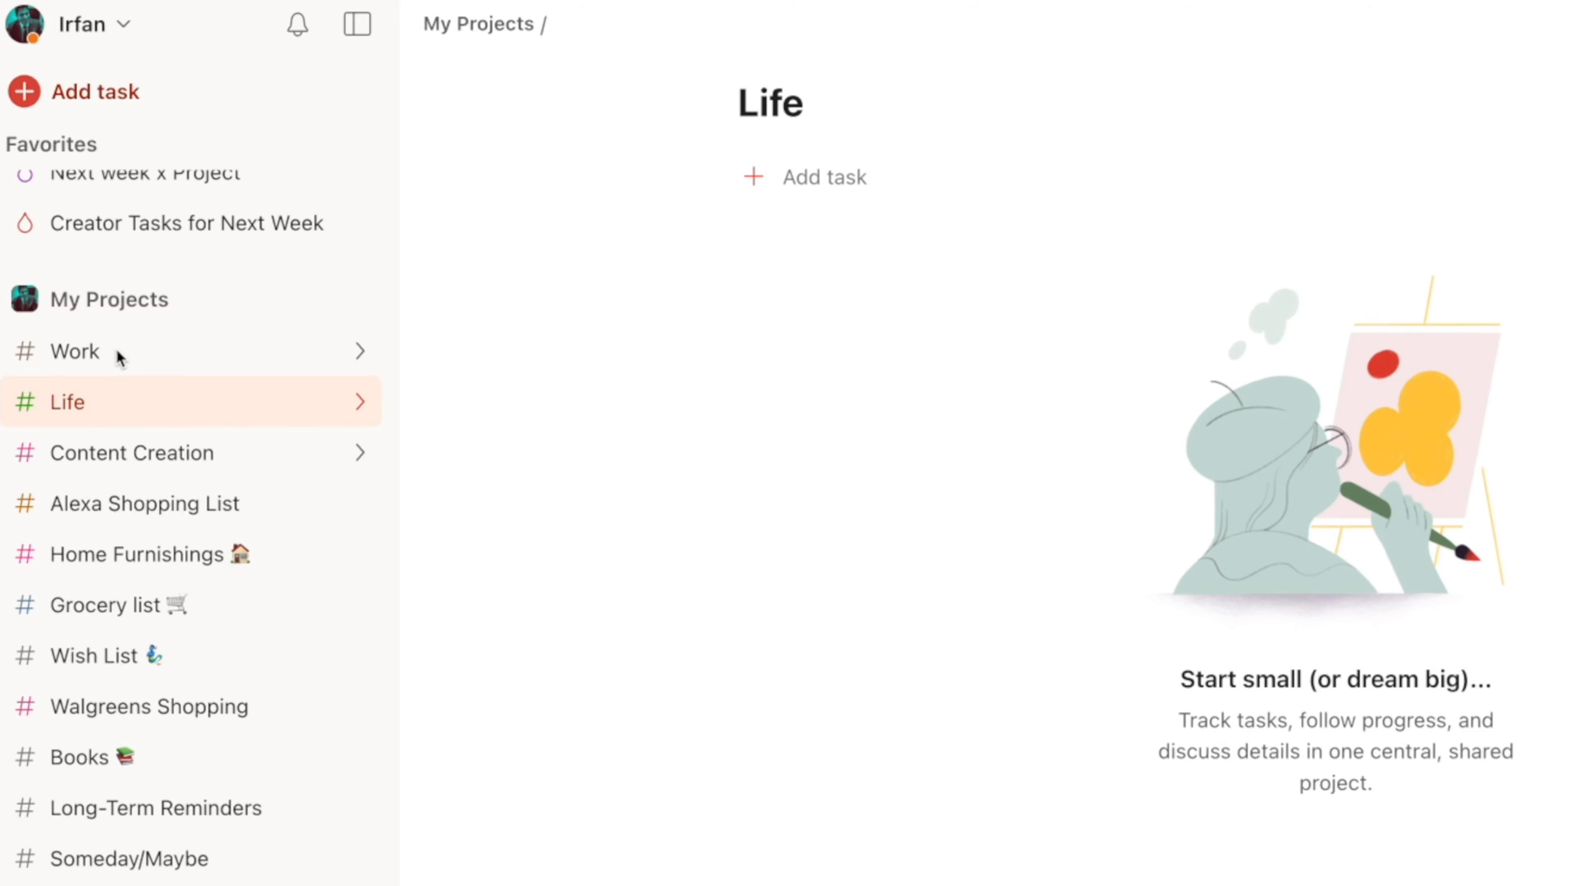
click(360, 402)
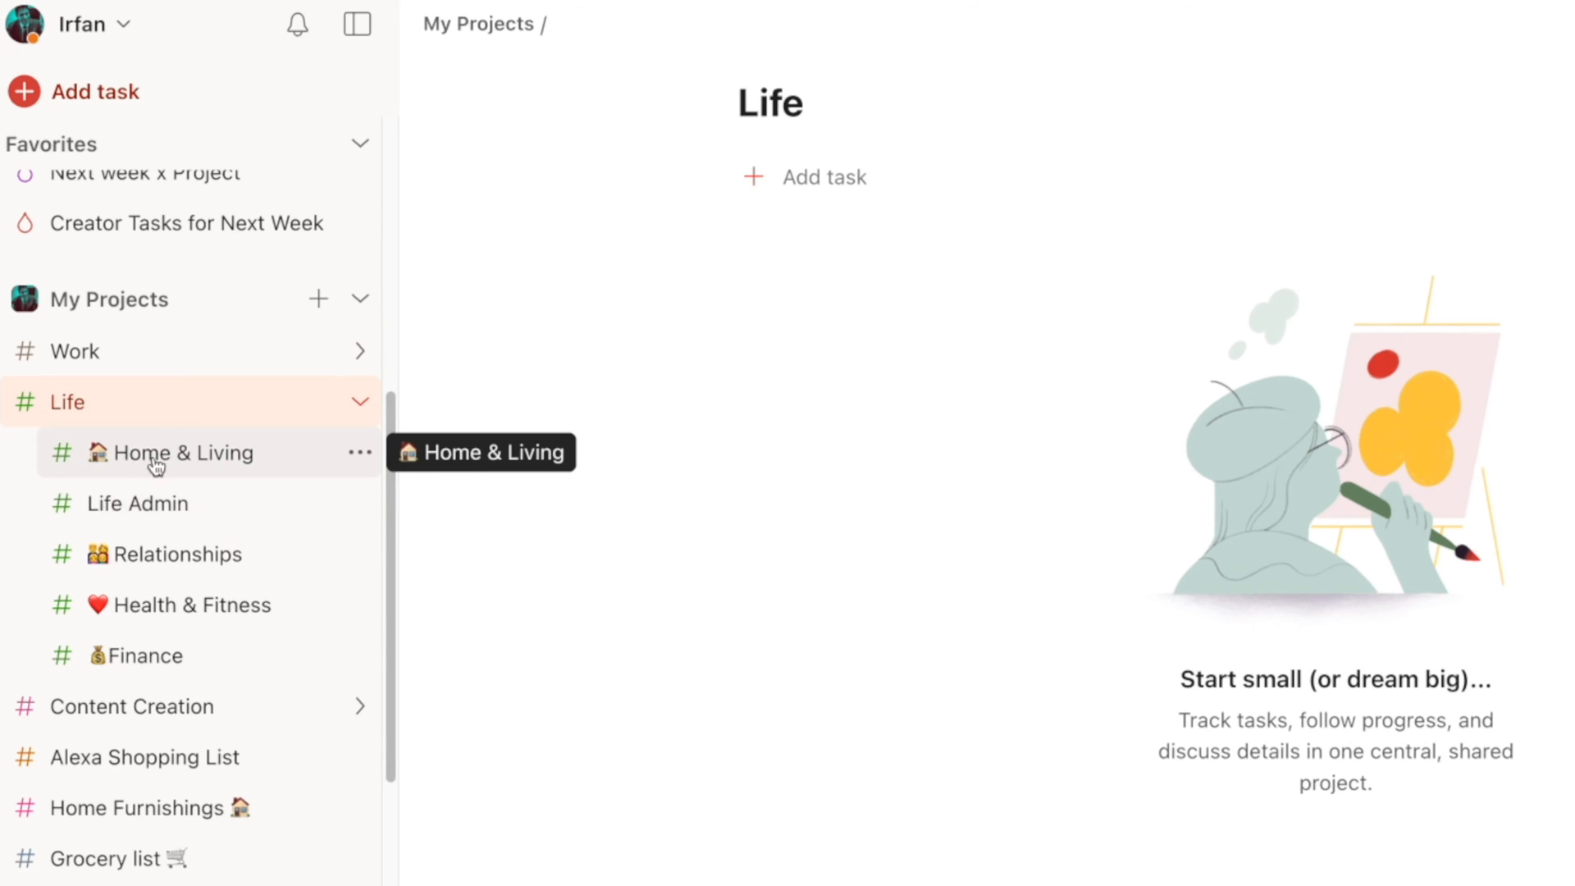
click(181, 453)
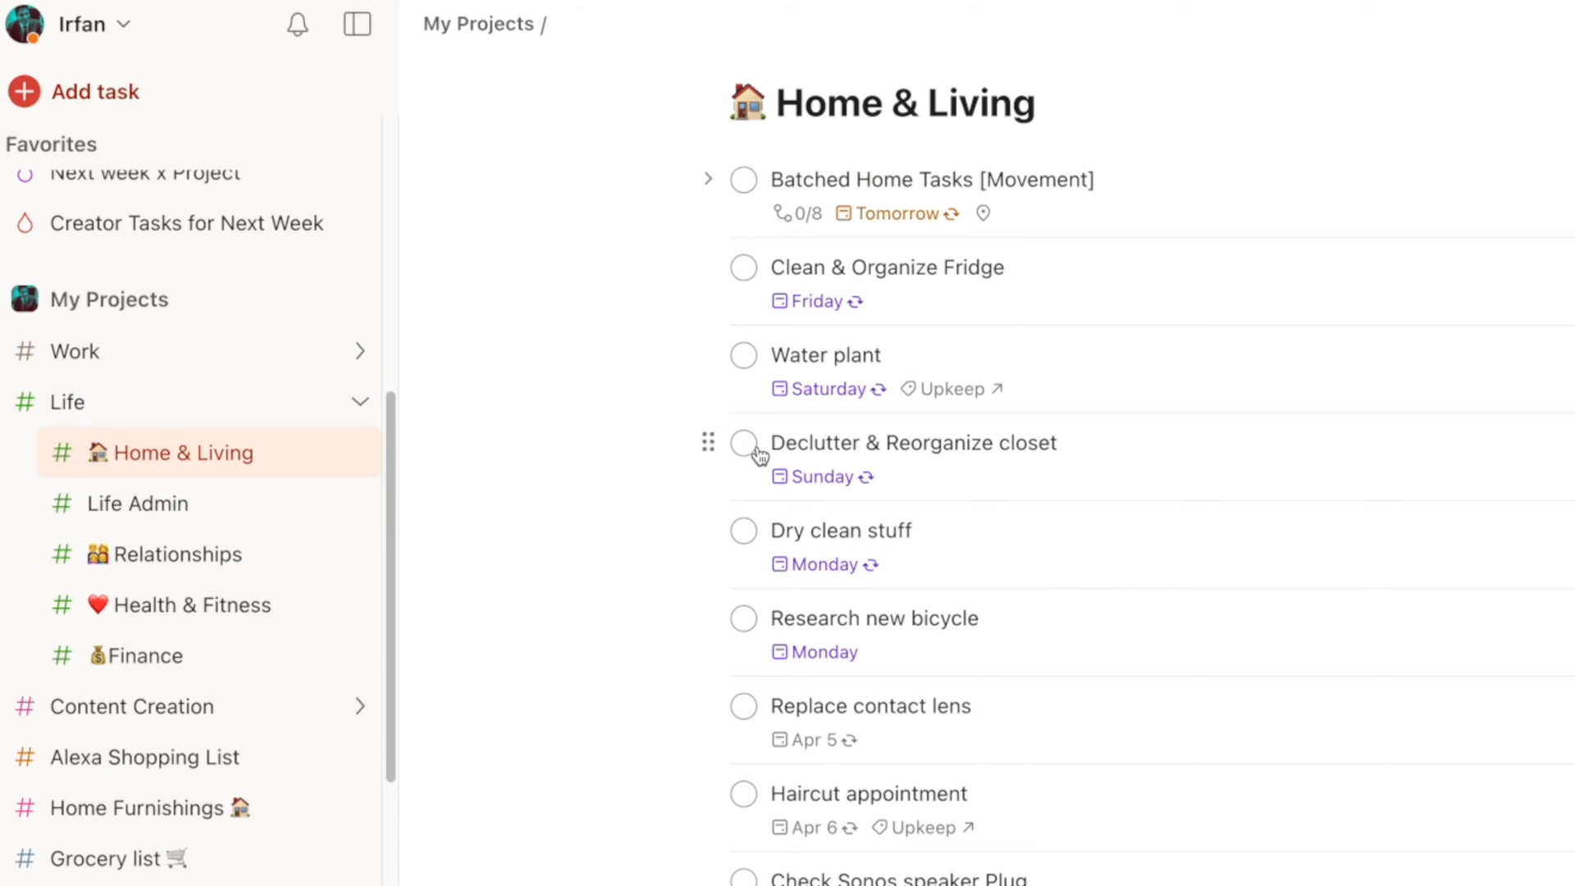
mouse_move(670, 396)
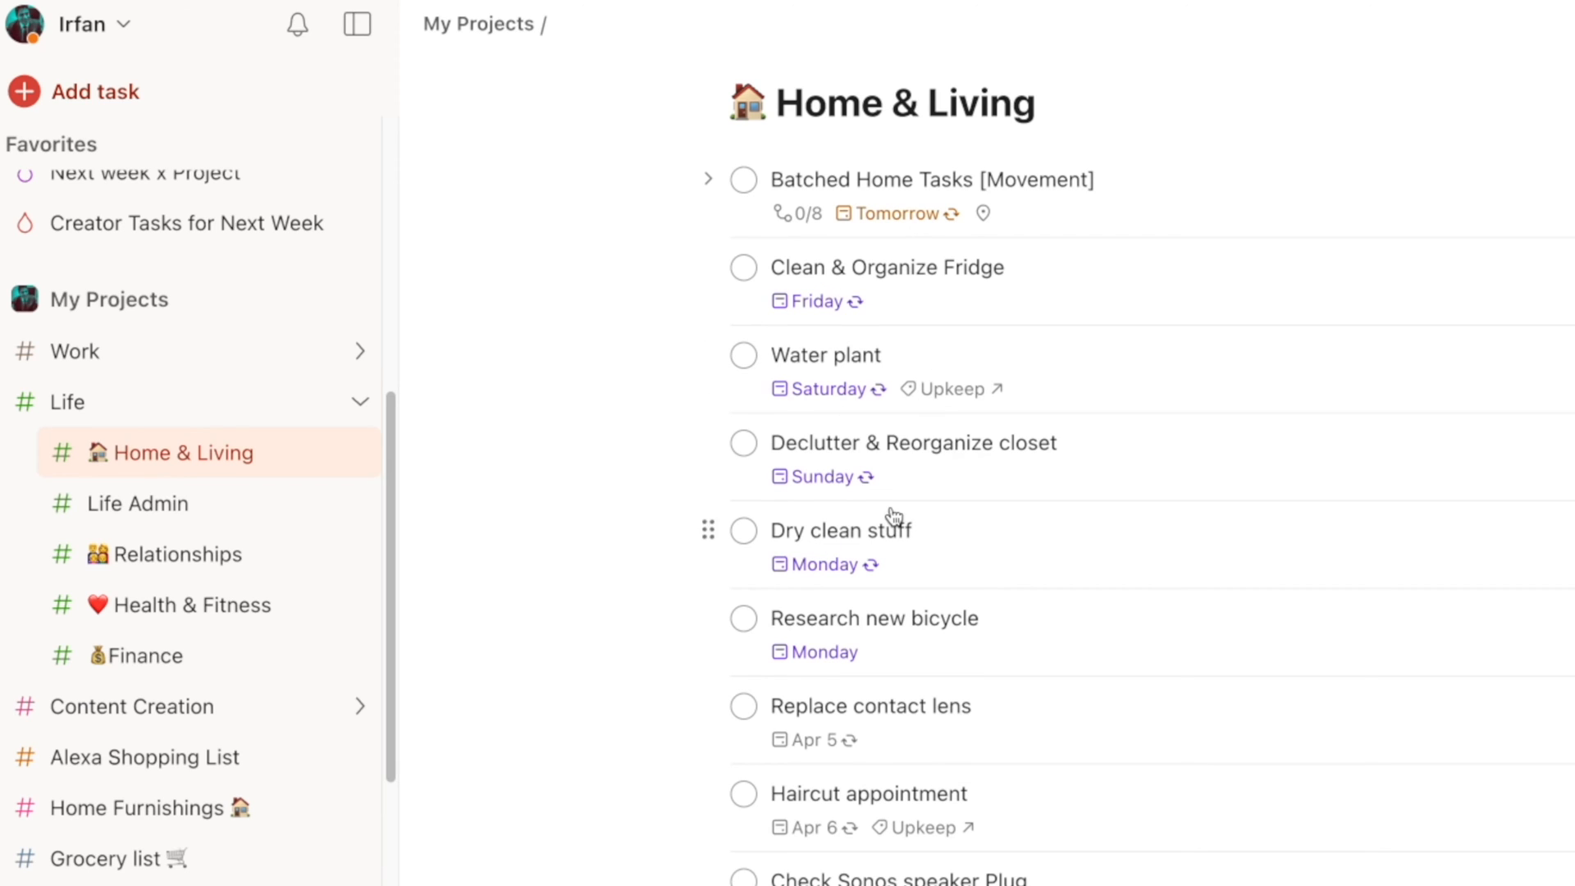
mouse_move(220, 571)
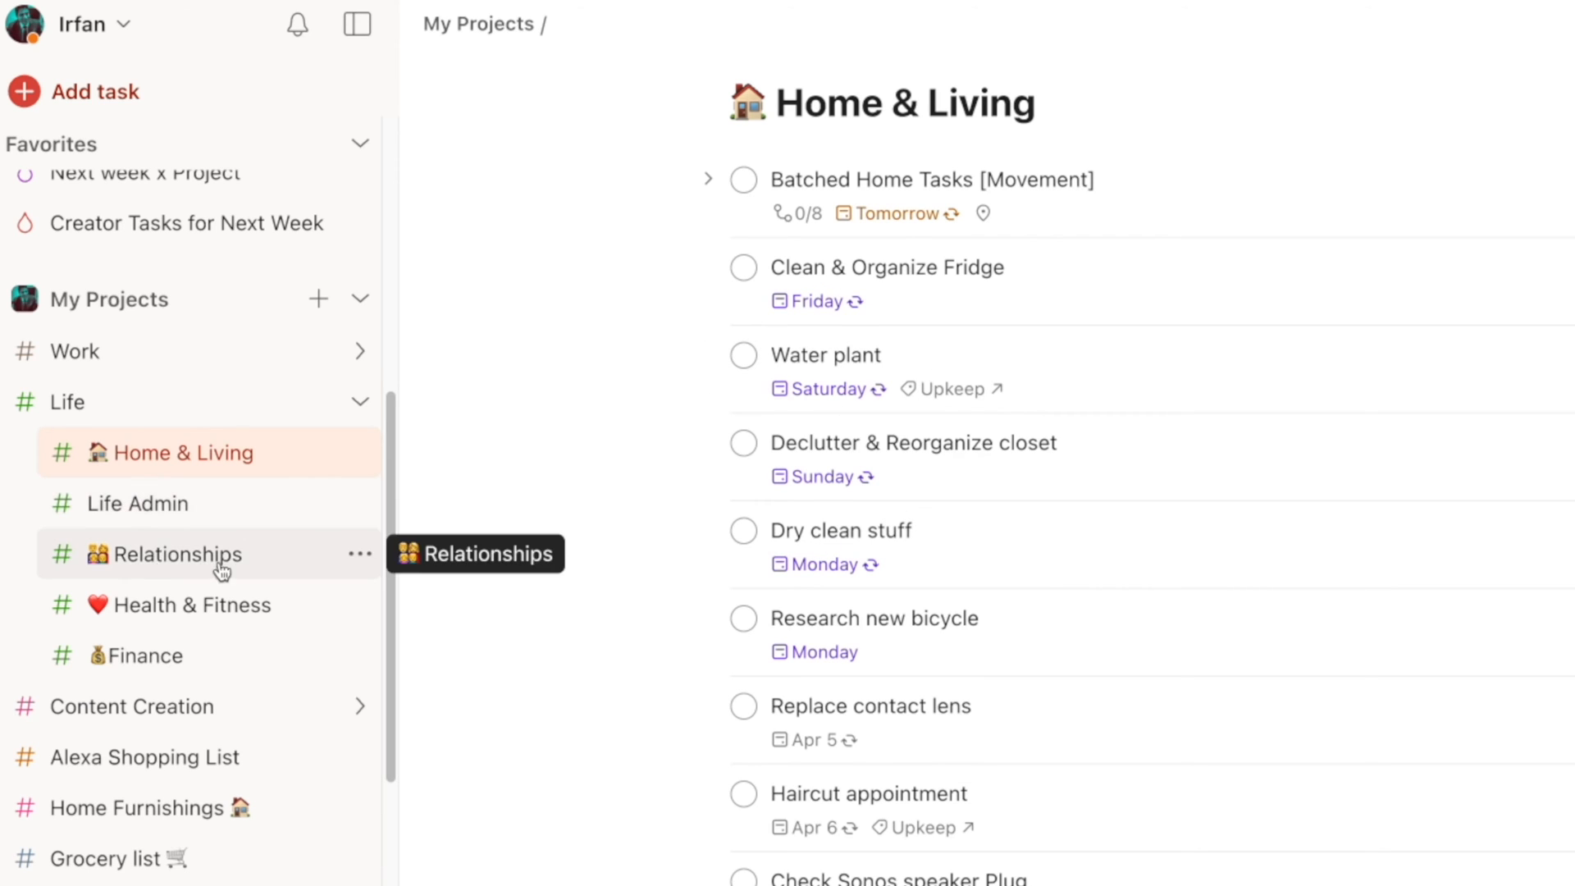
click(198, 604)
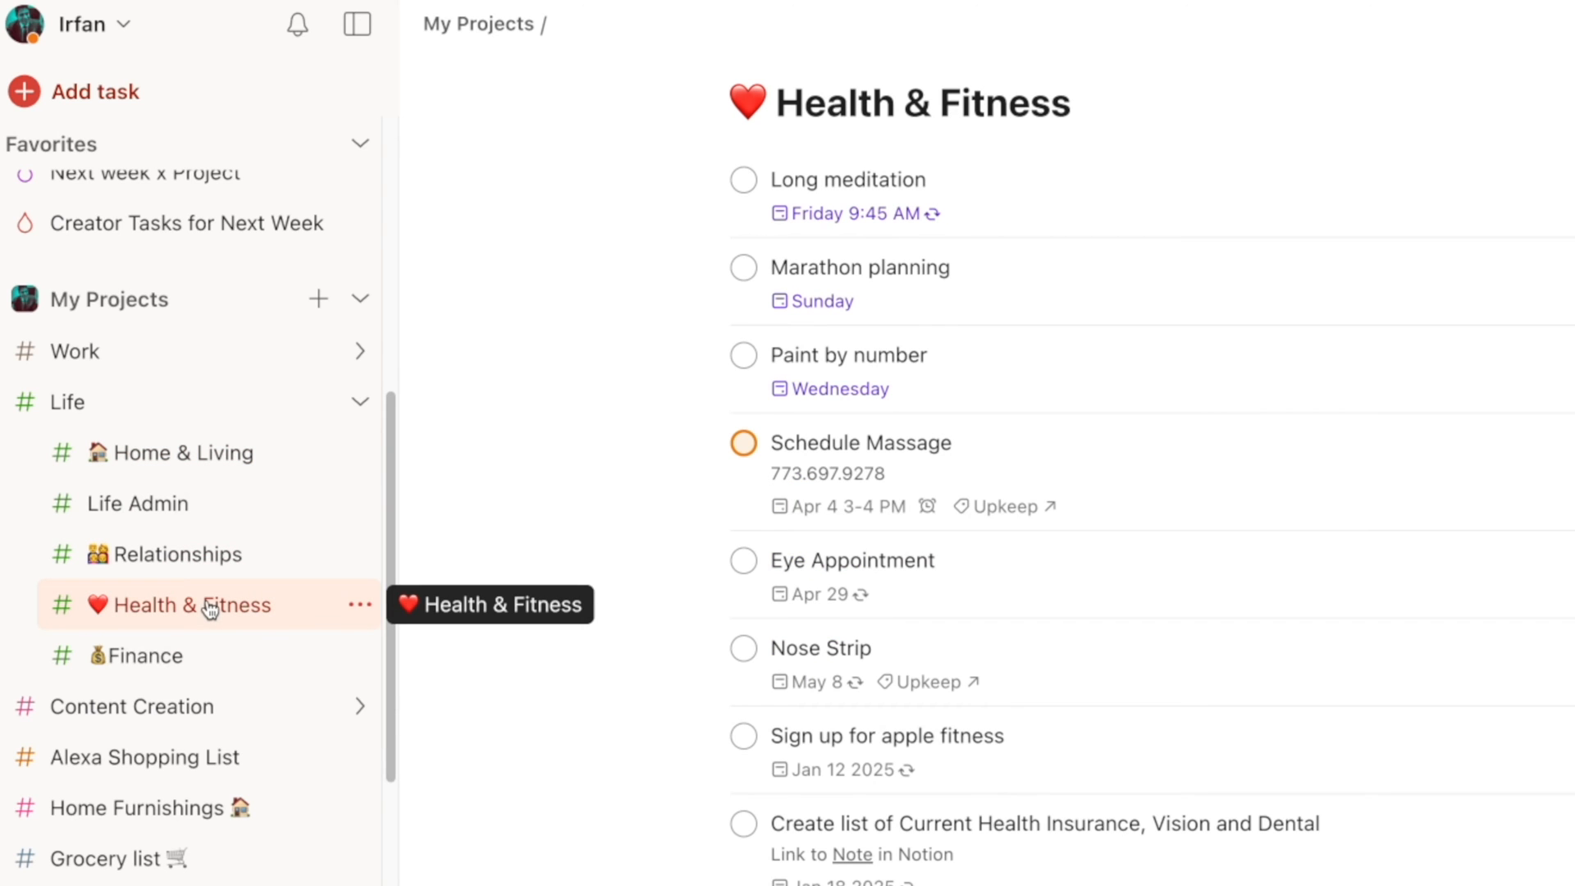
mouse_move(894, 185)
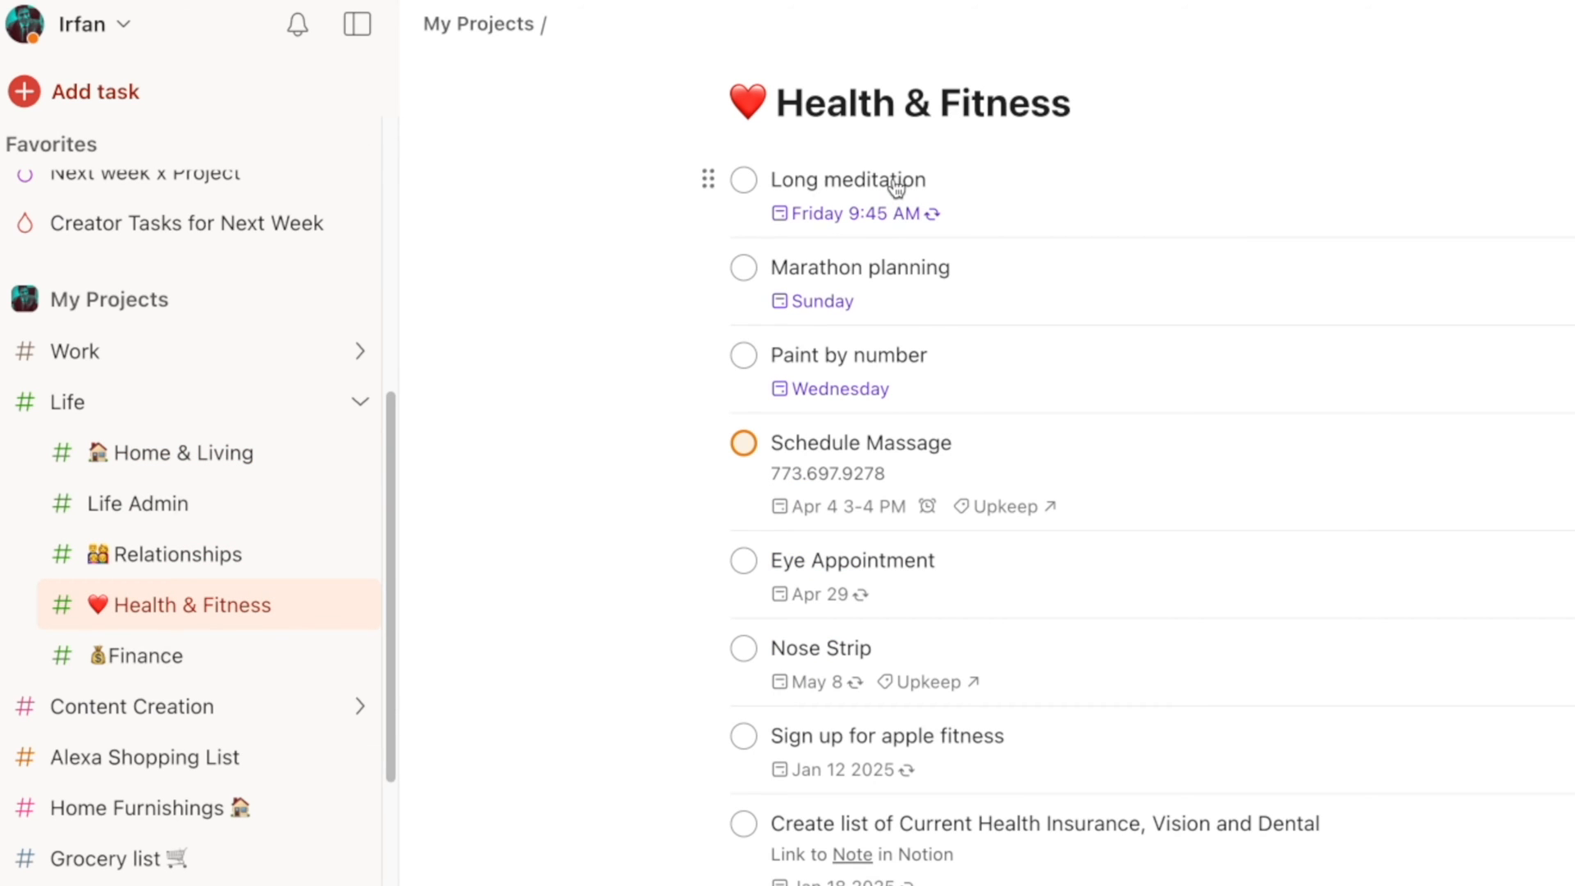
mouse_move(914, 505)
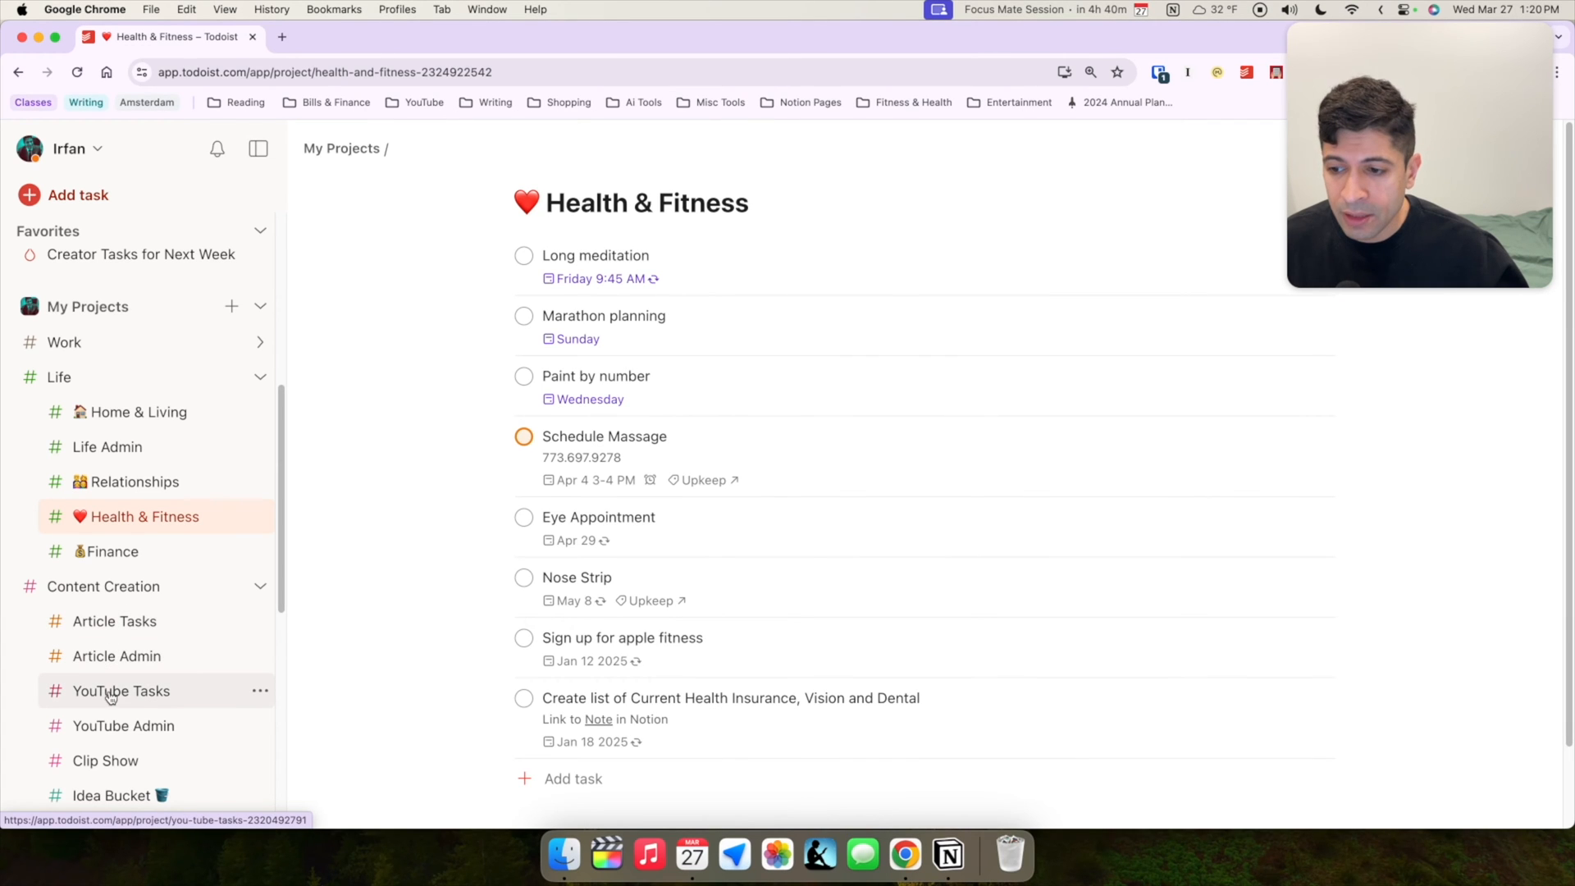
Browse YouTube Tasks and YouTube Admin, then show Article Tasks grouped by article
click(120, 691)
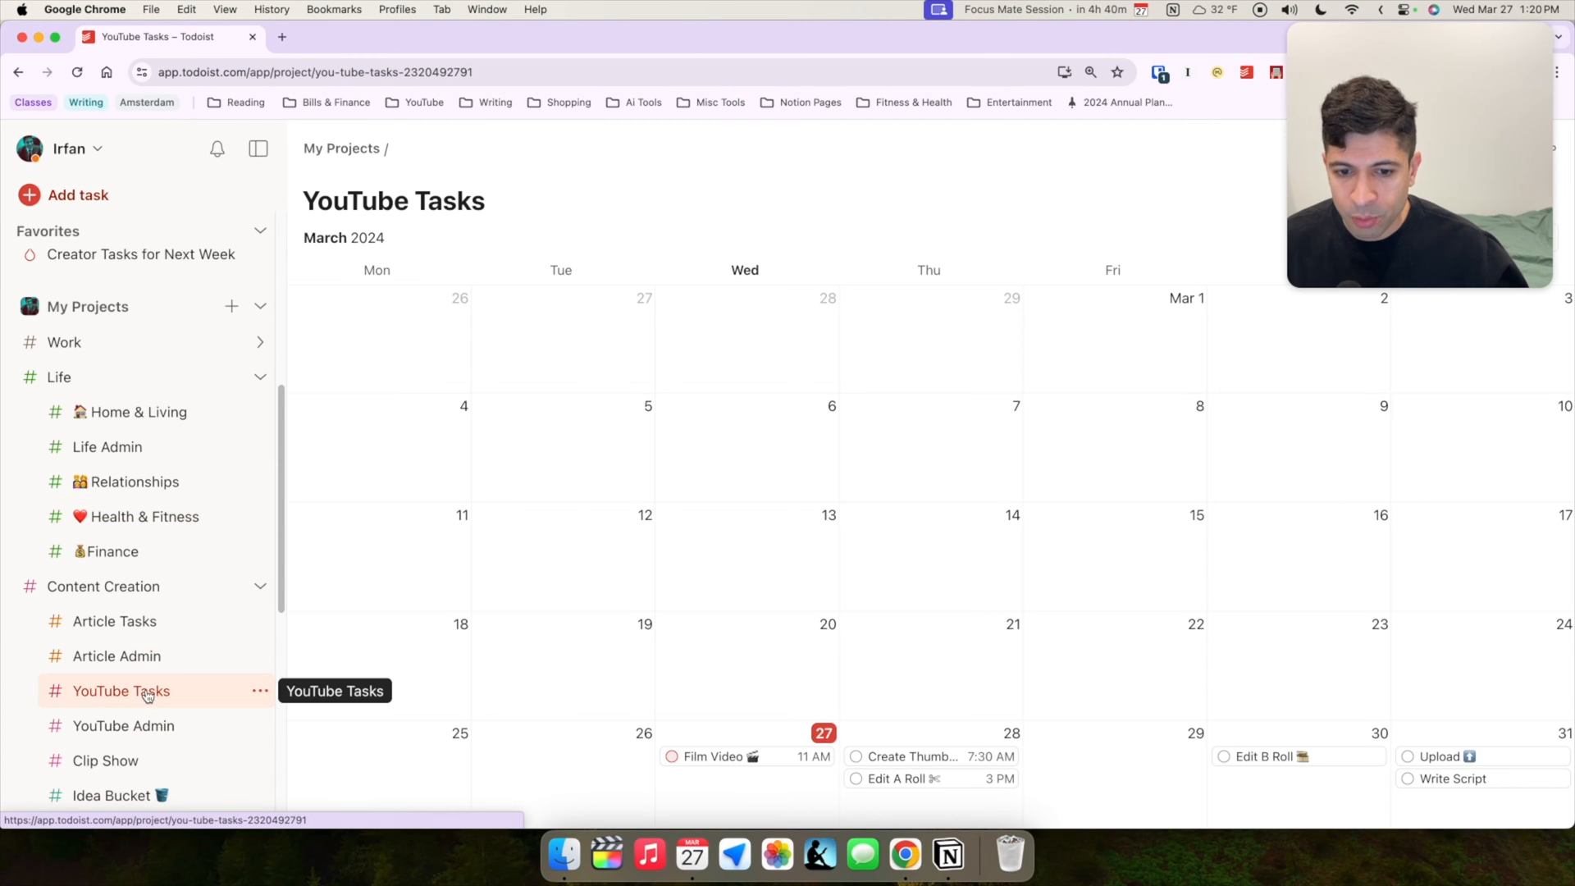
click(123, 725)
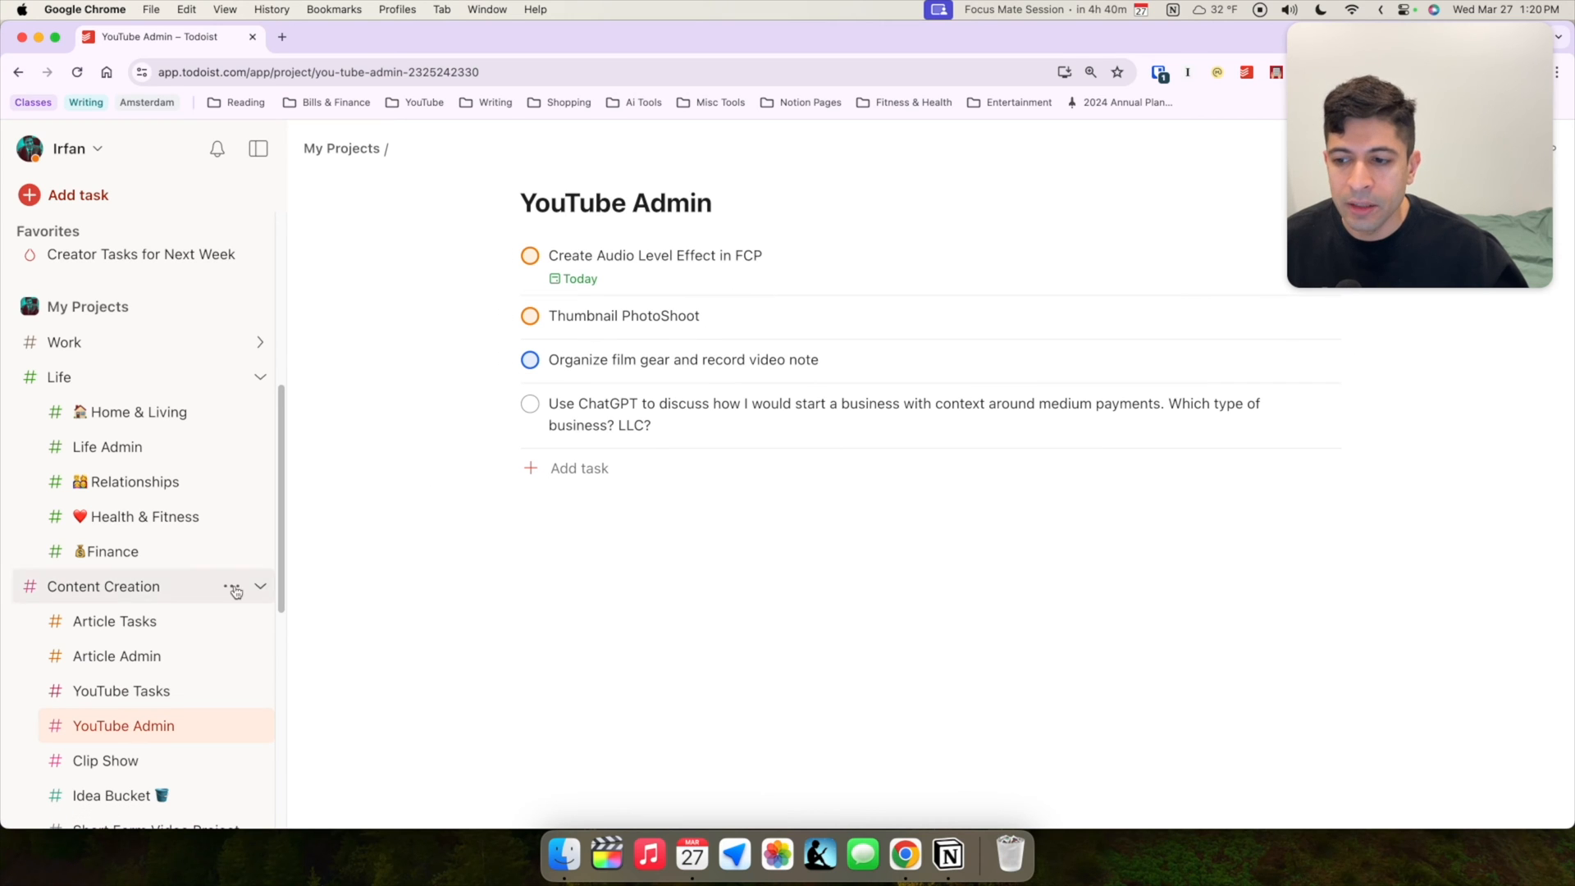
mouse_move(113, 620)
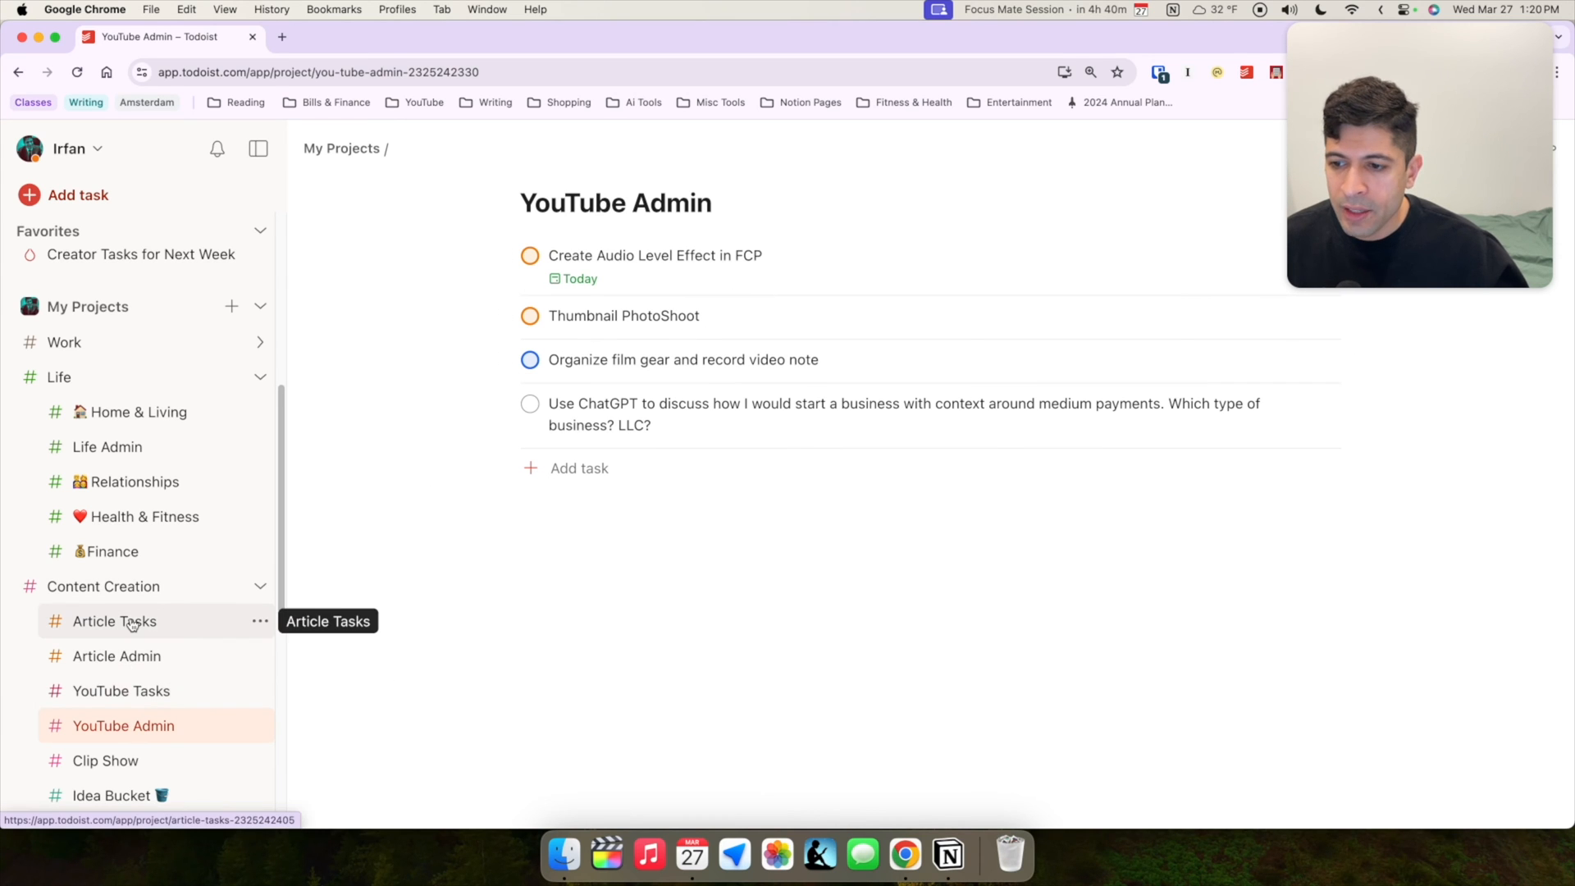
click(113, 620)
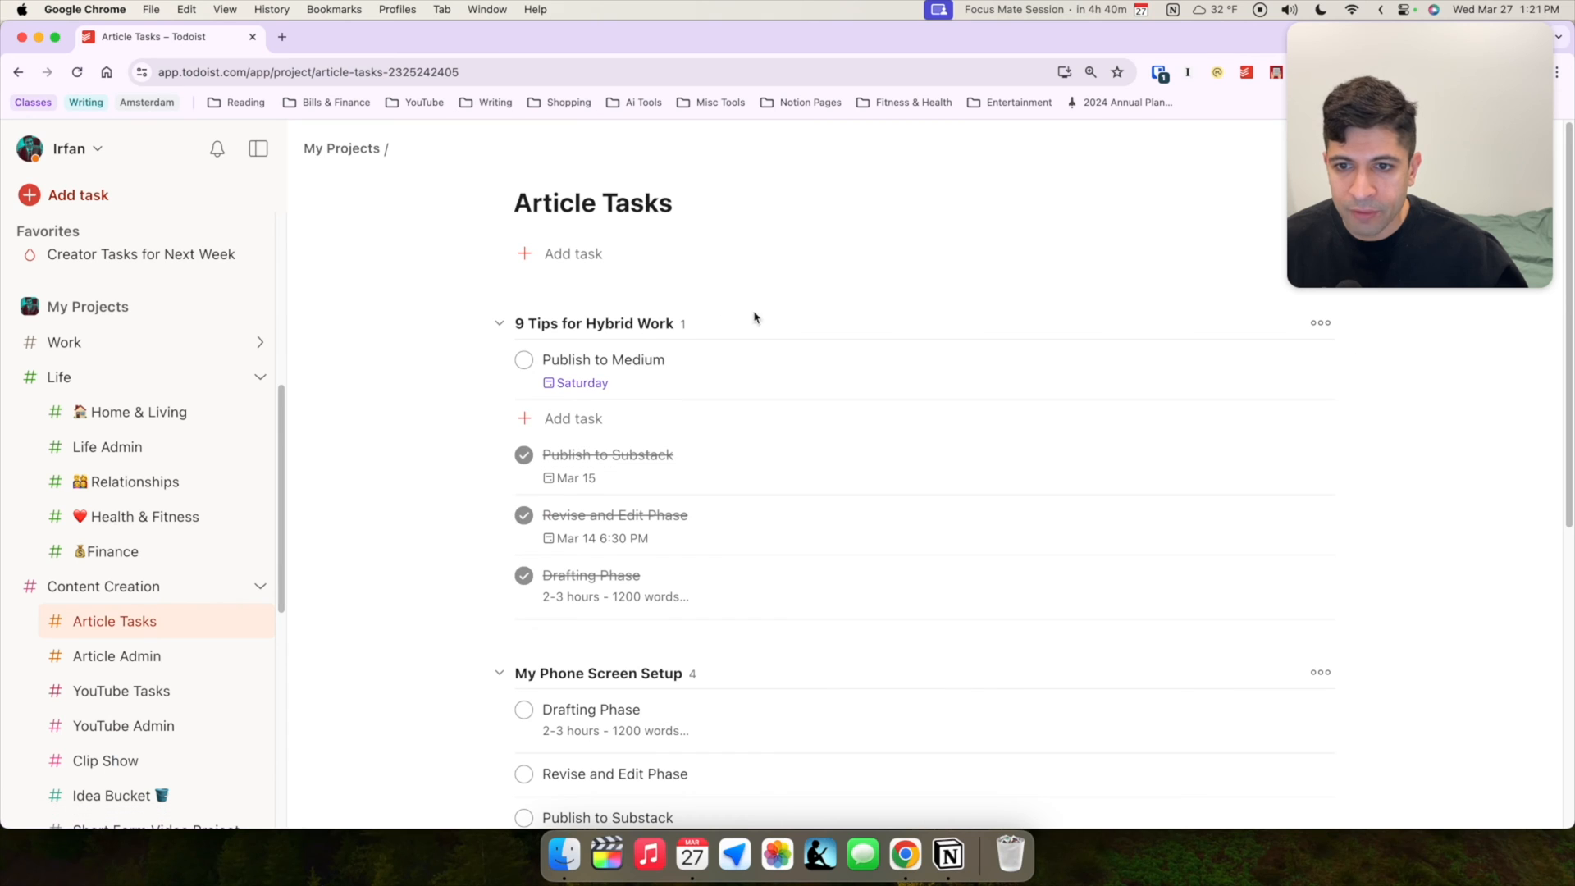
mouse_move(768, 378)
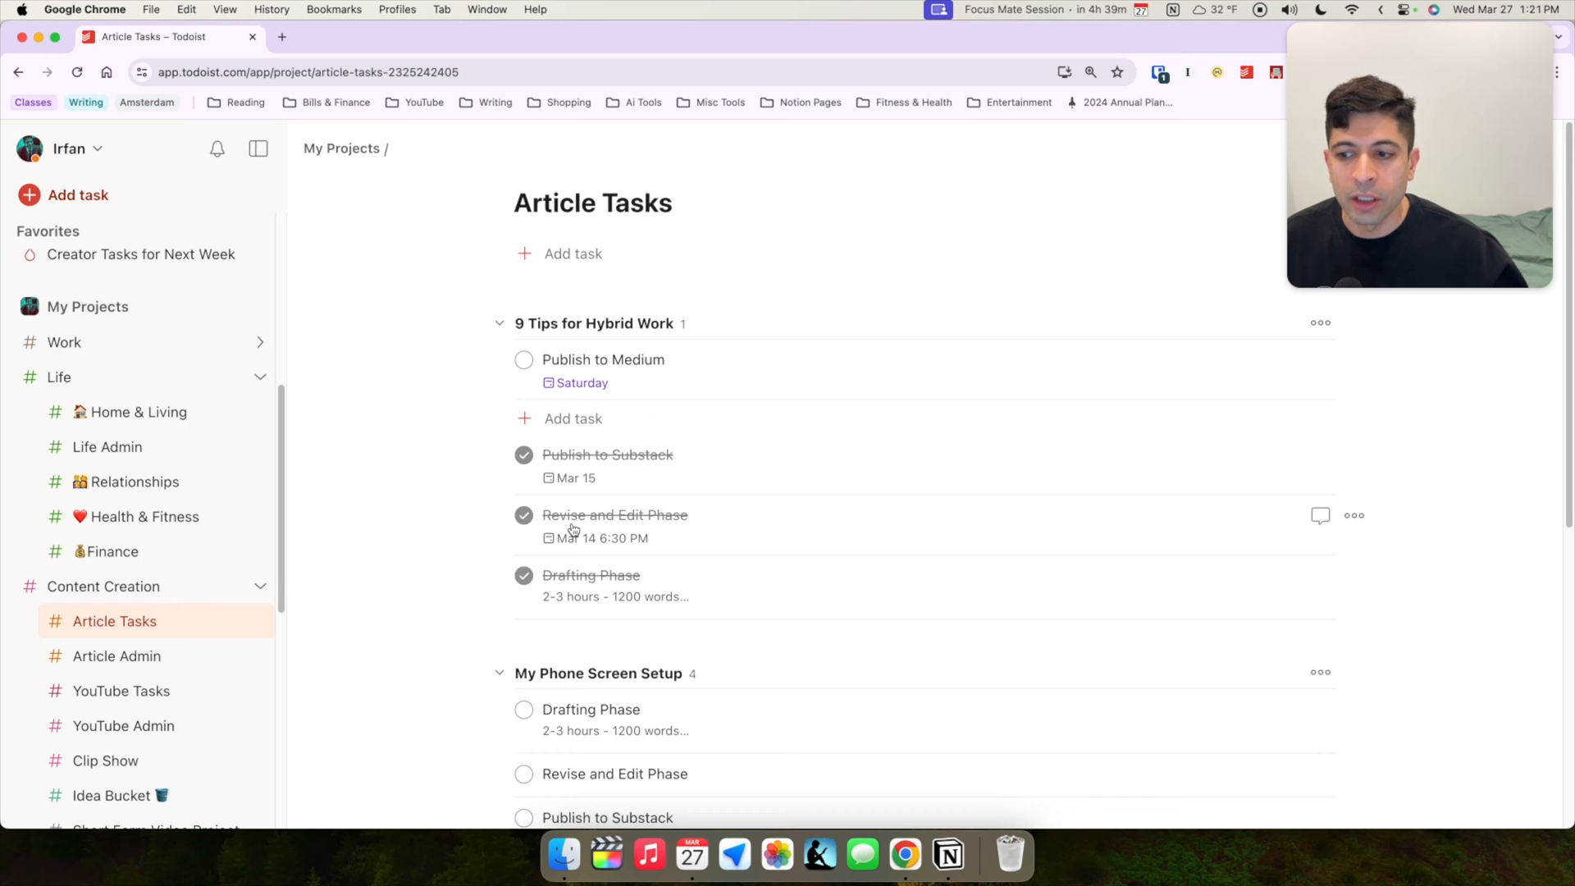
scroll(down, 3)
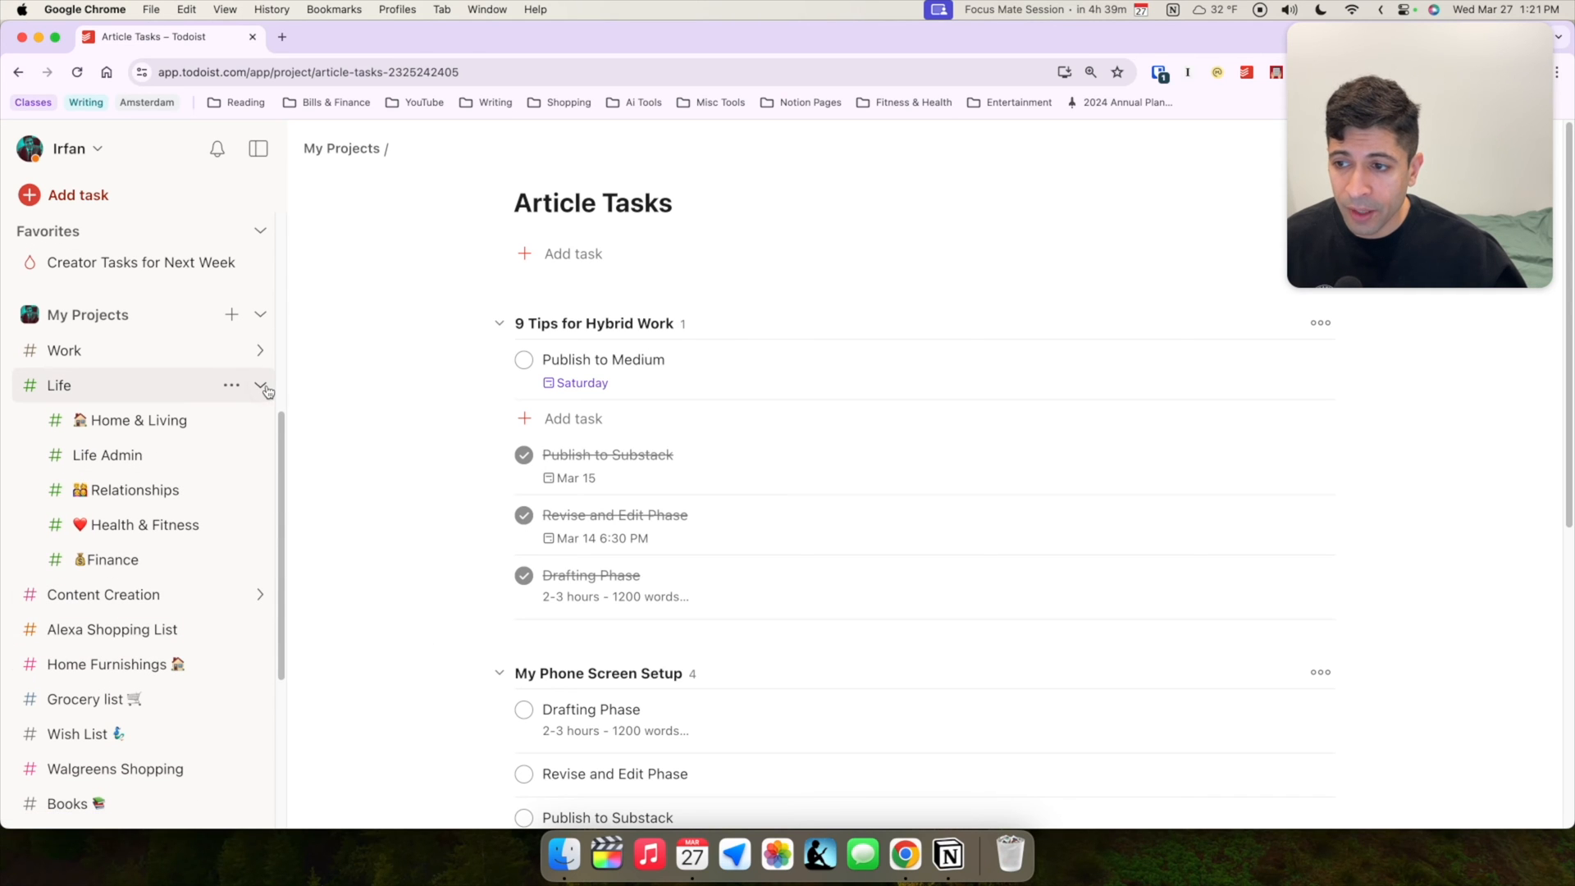
Collapse the Life project so only top-level projects are listed
click(266, 384)
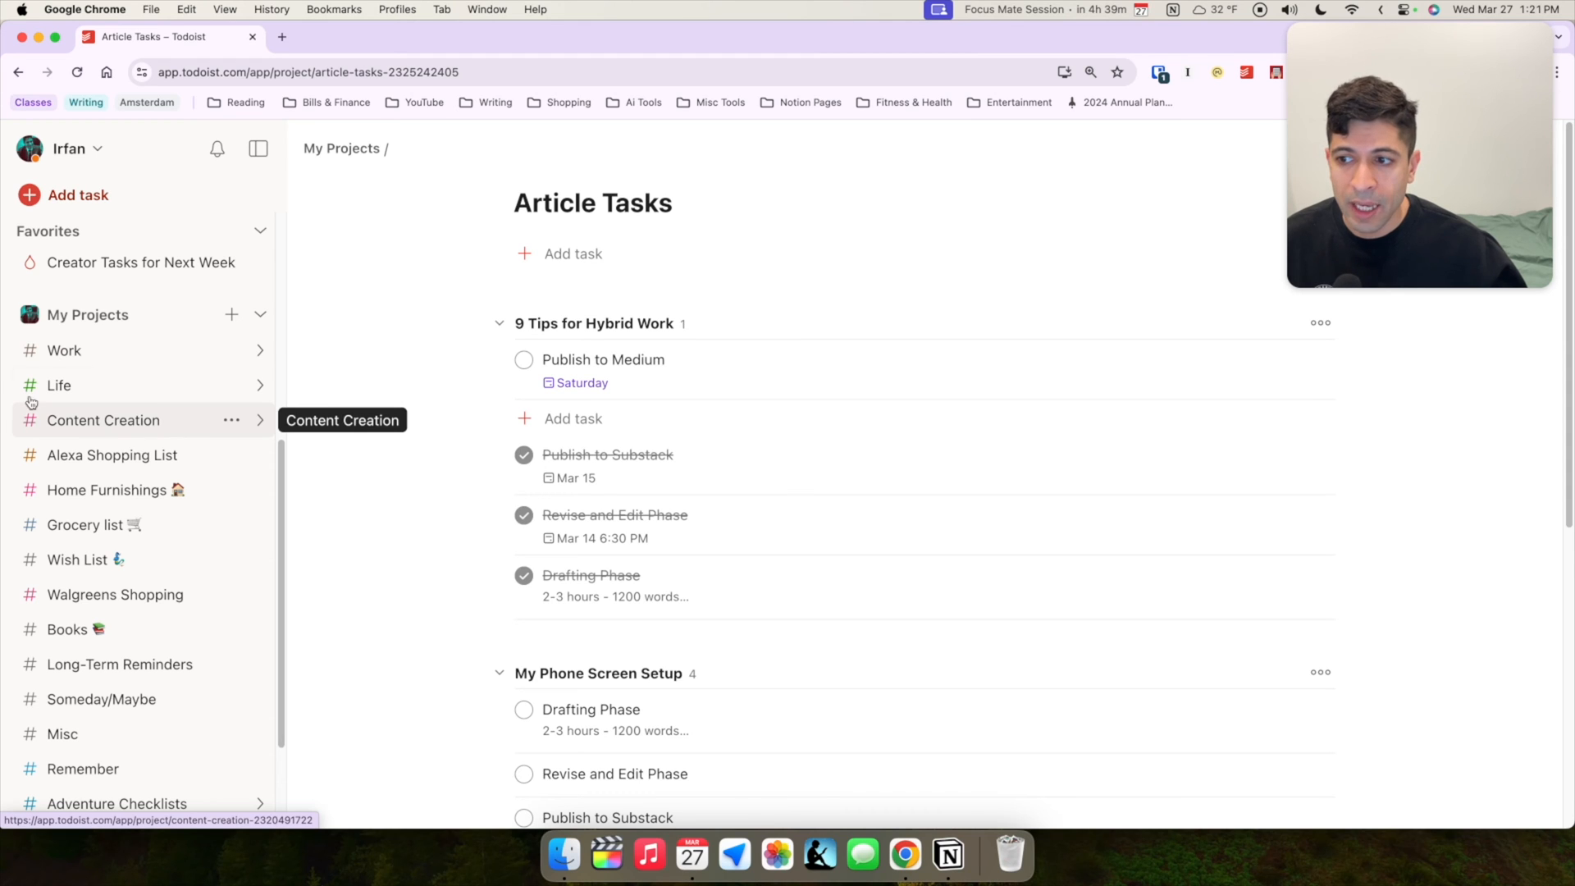
mouse_move(64, 349)
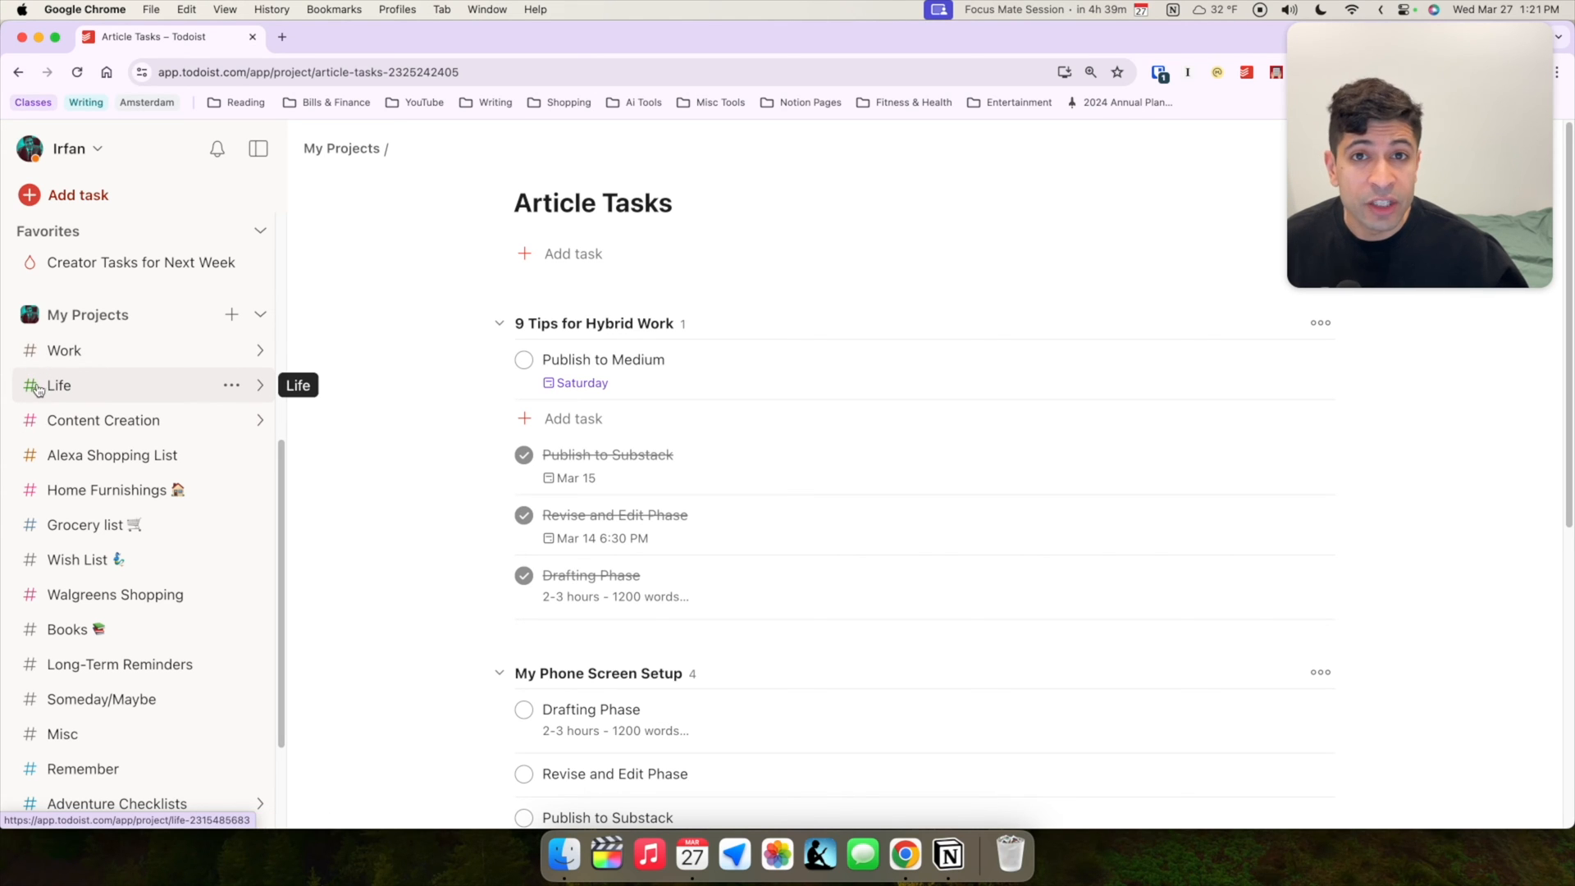
mouse_move(102, 420)
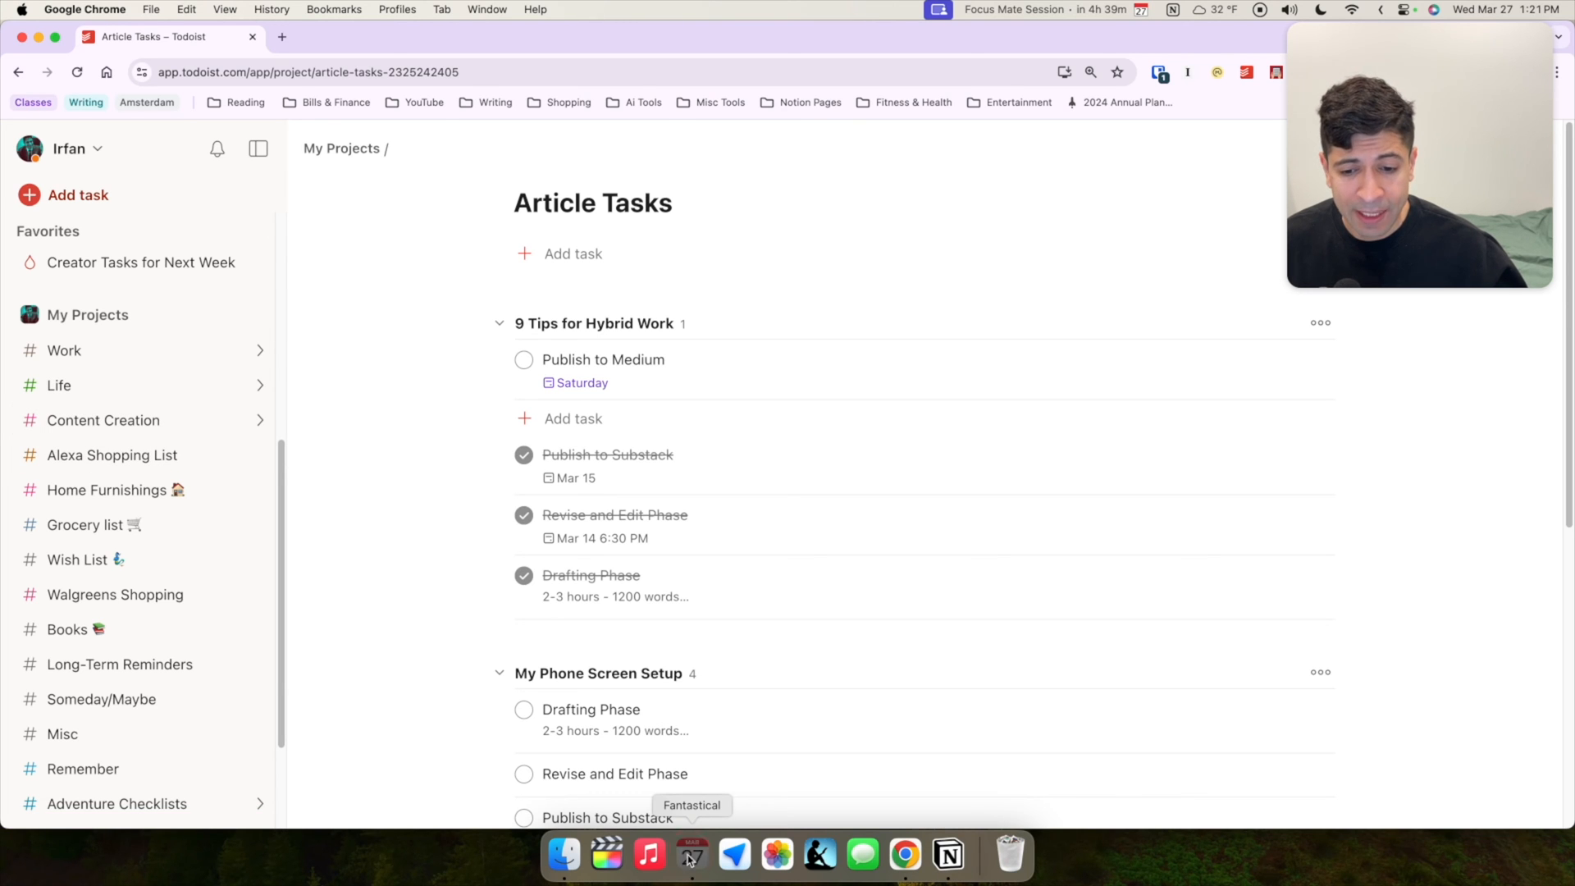
Cancel the add-account sheet and show the Calendars & Lists settings with Todoist lists
click(690, 855)
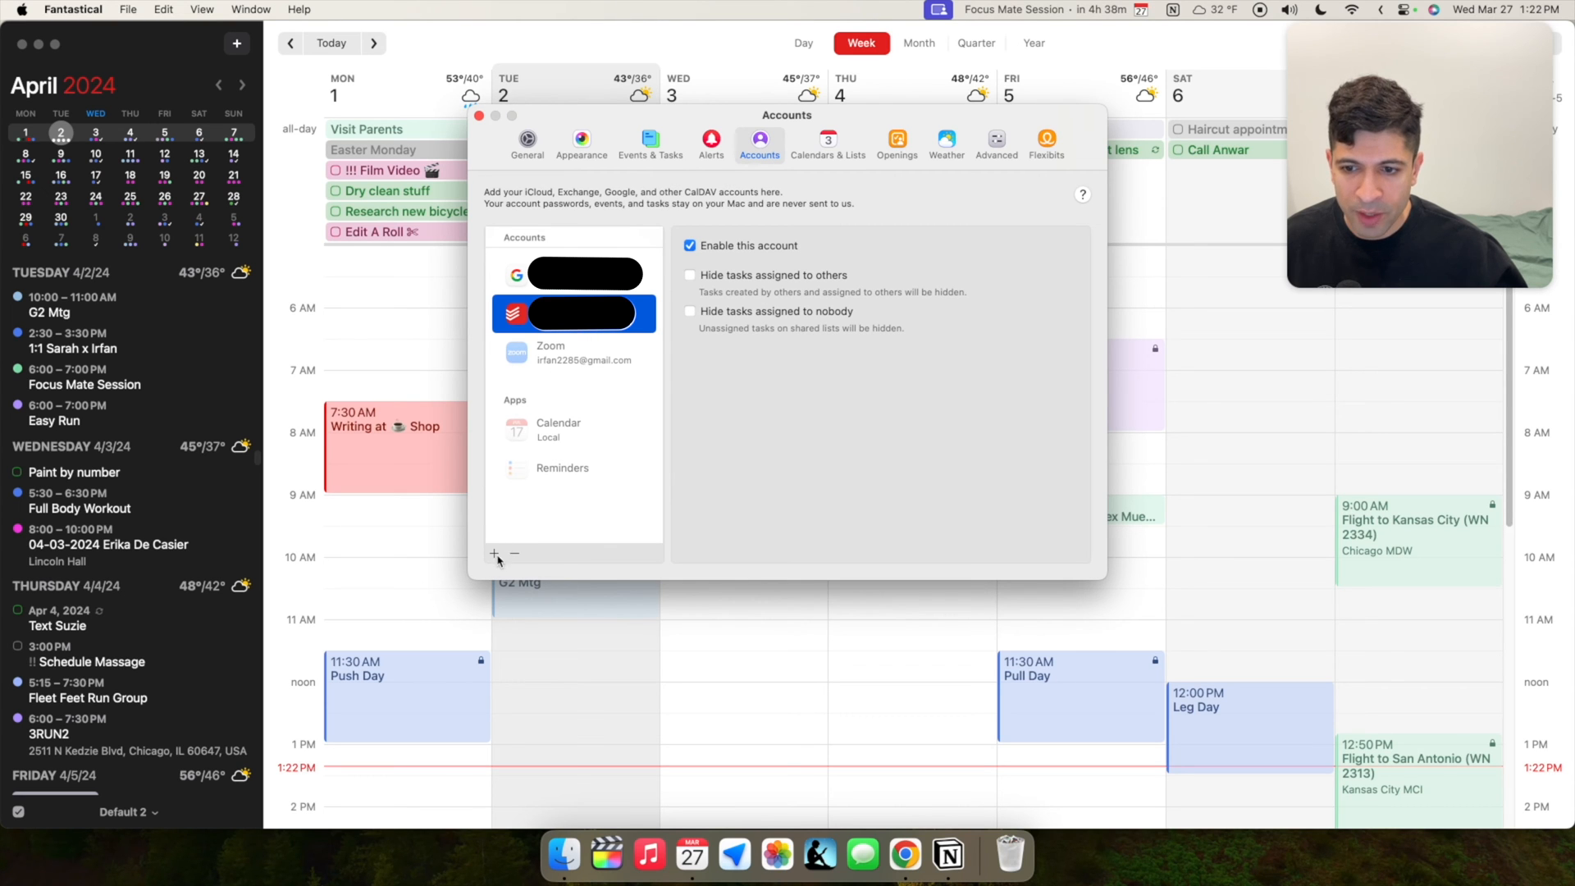
click(494, 553)
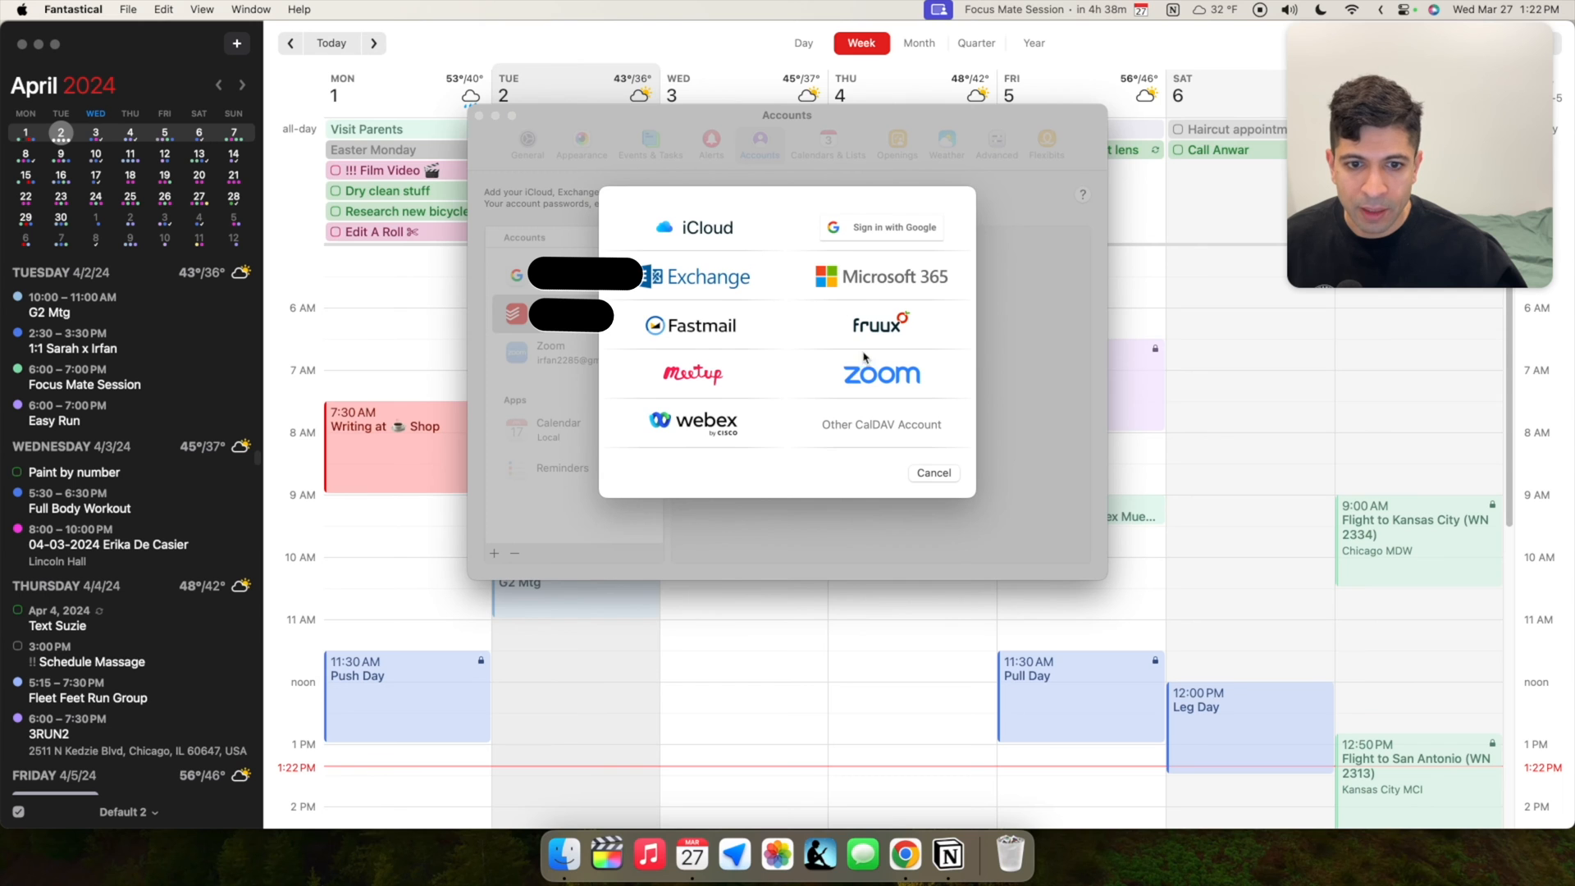
click(932, 472)
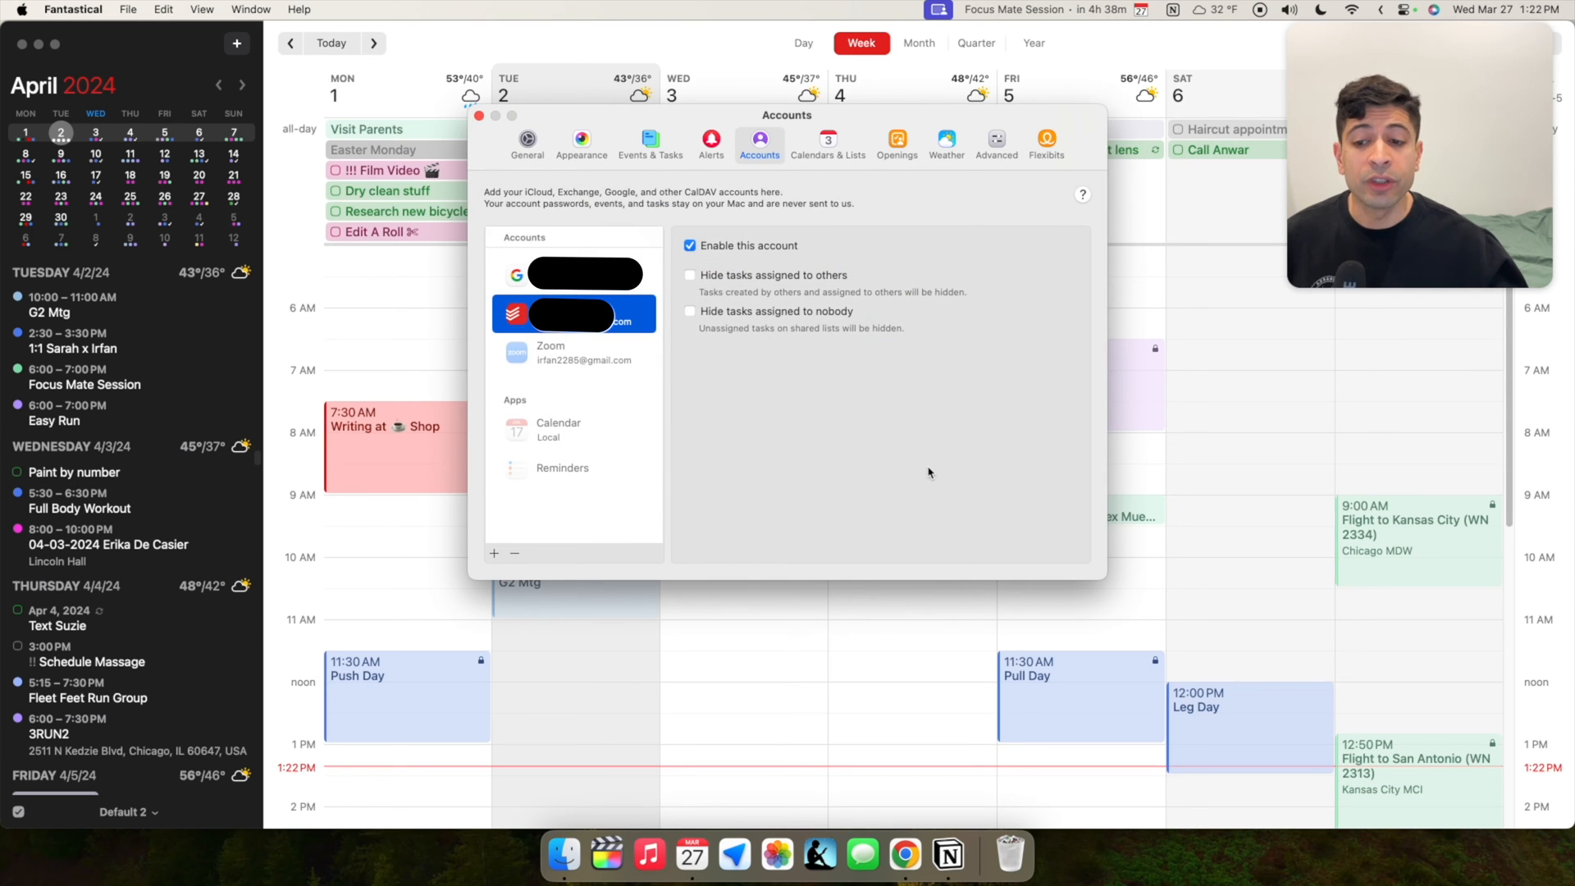
mouse_move(532, 472)
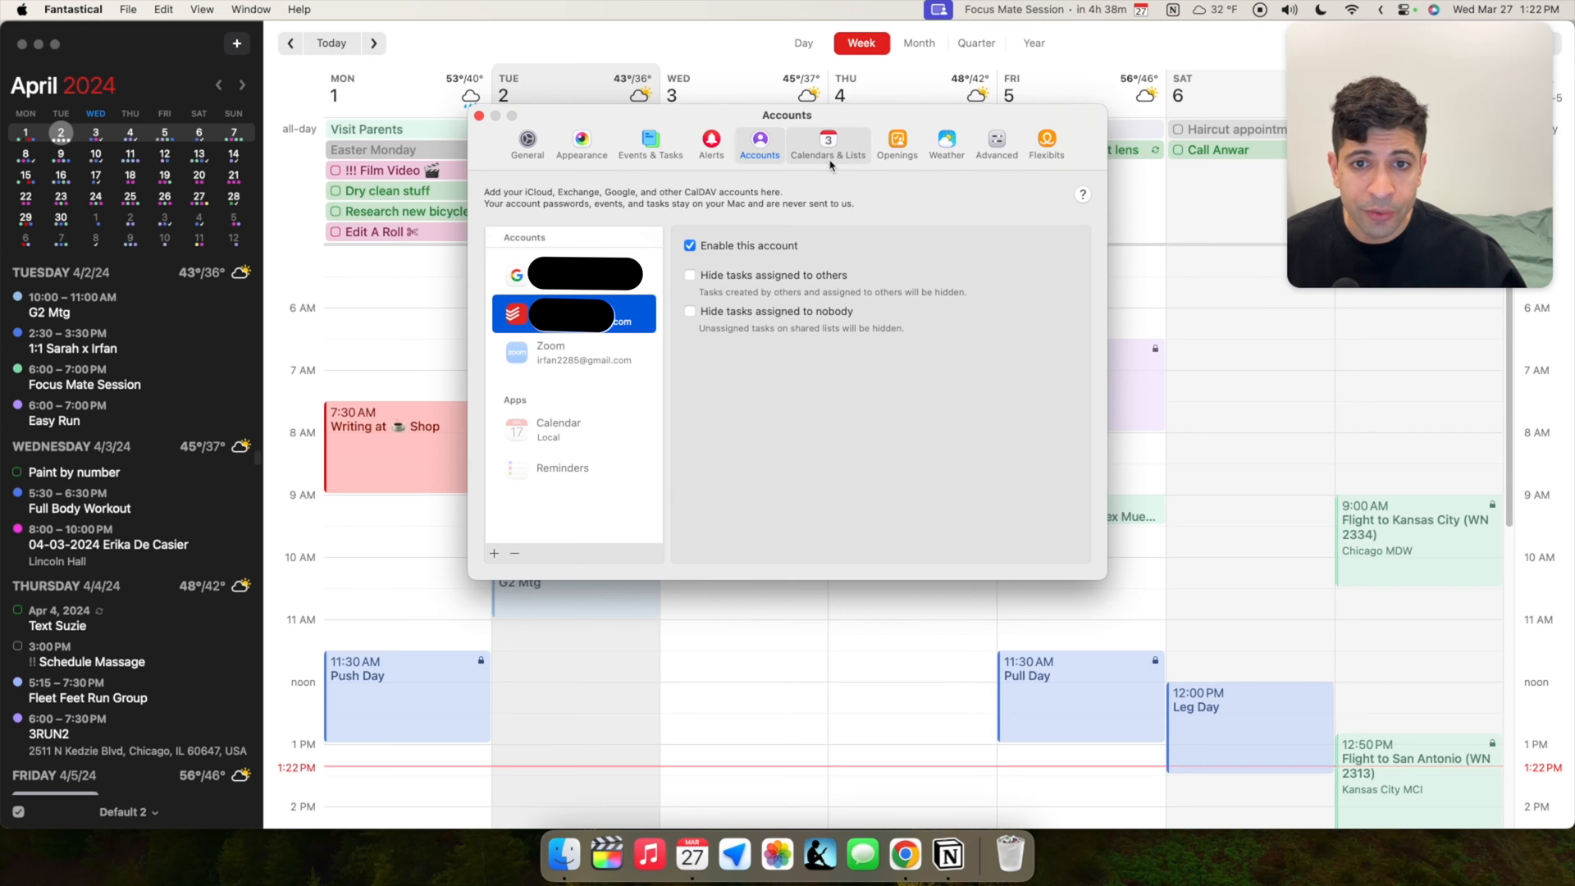
click(827, 141)
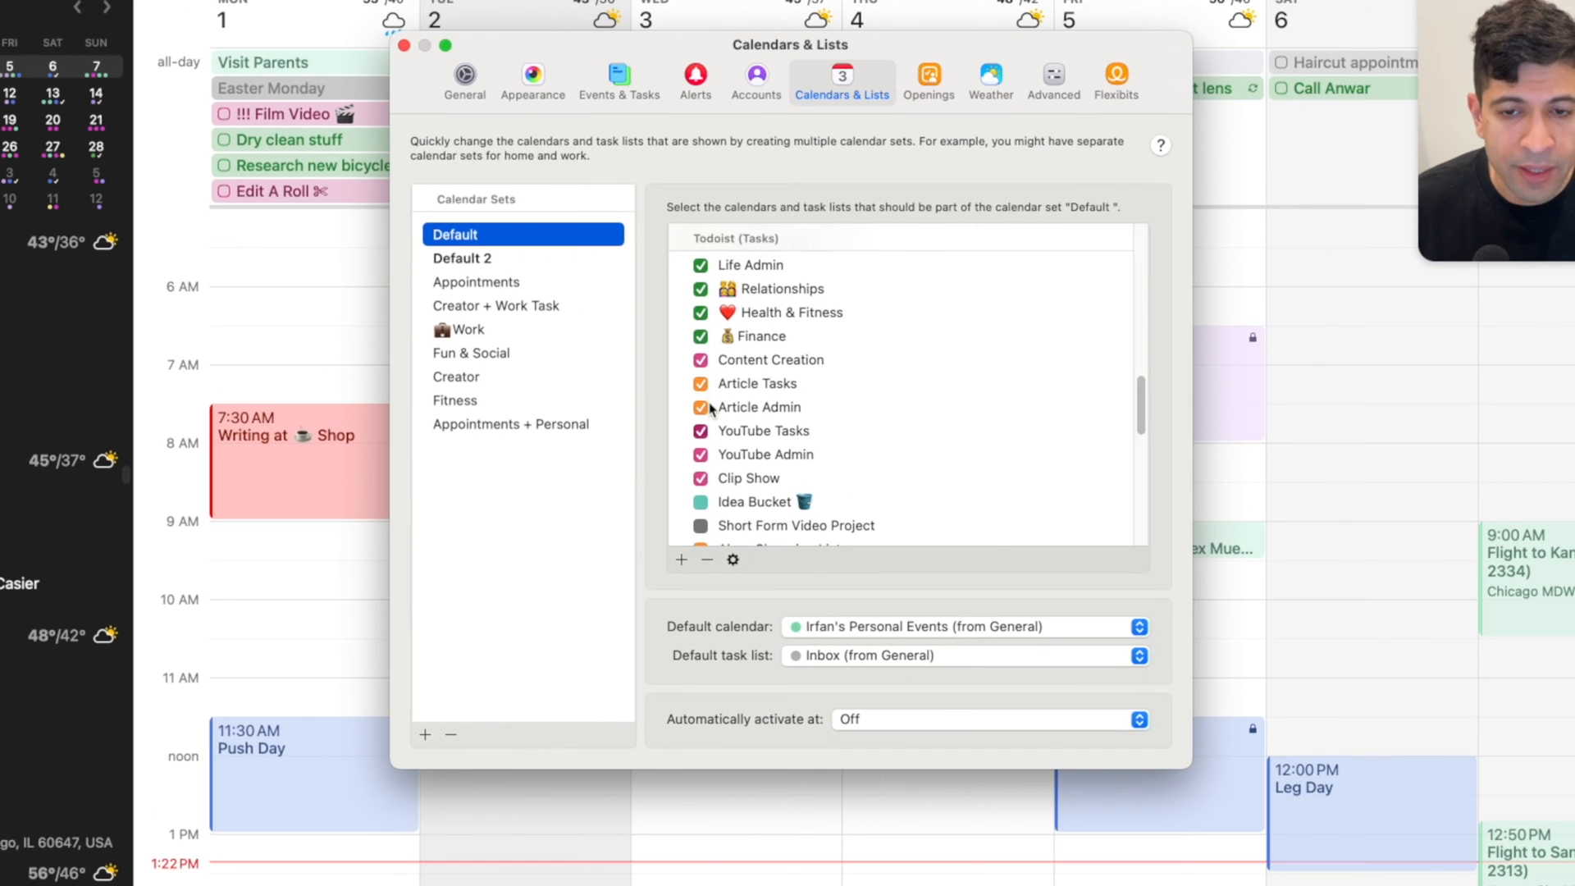
Dismiss Settings and view the April 1–7 week with events and Todoist tasks
click(404, 46)
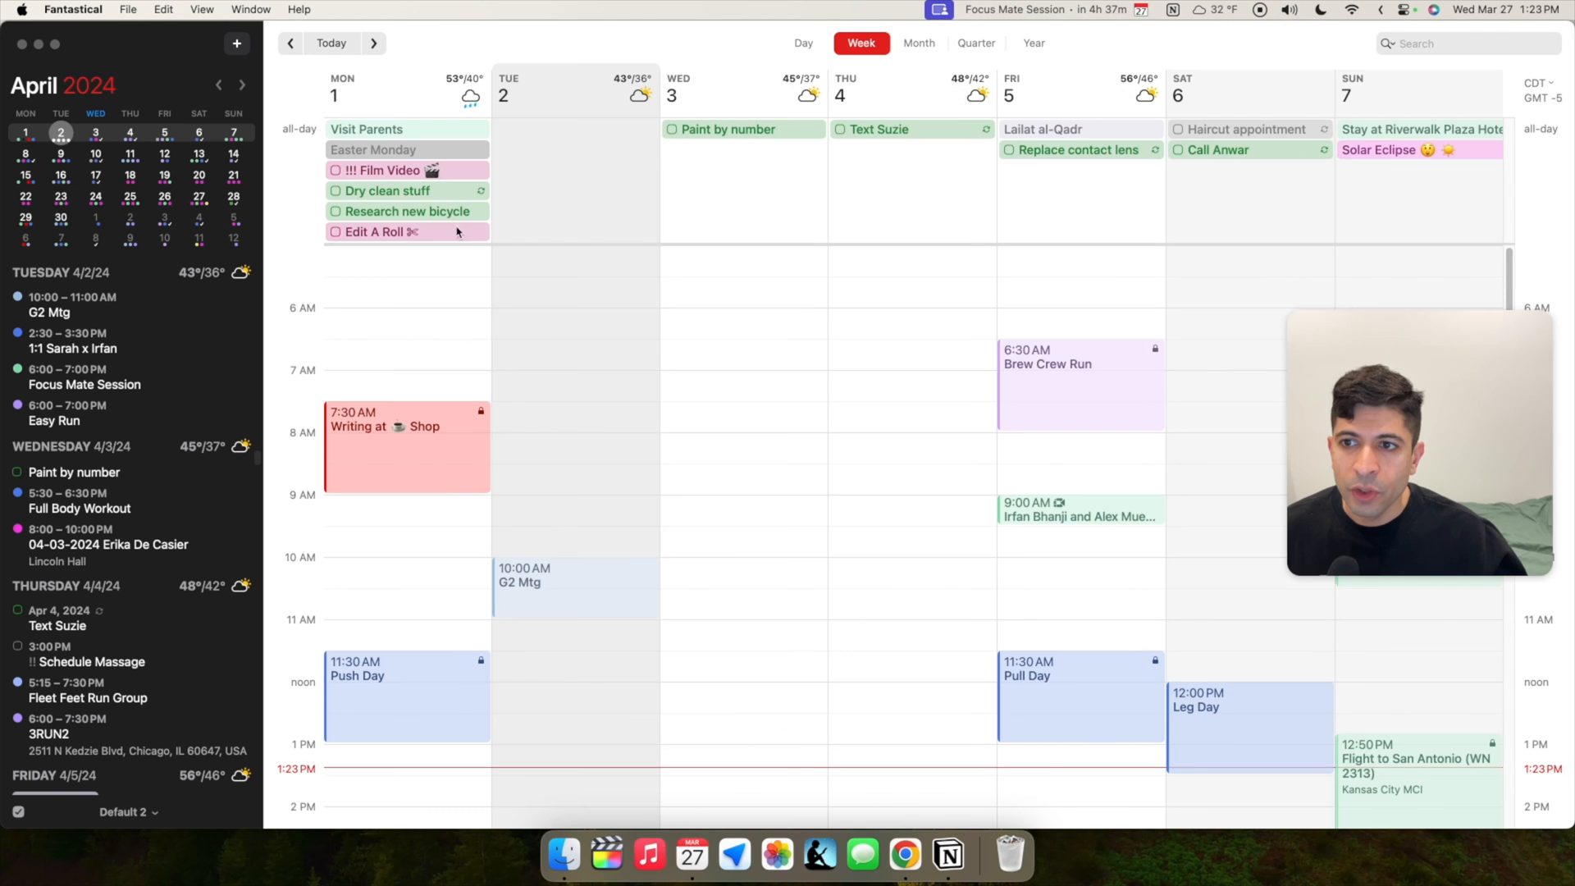
mouse_move(416, 302)
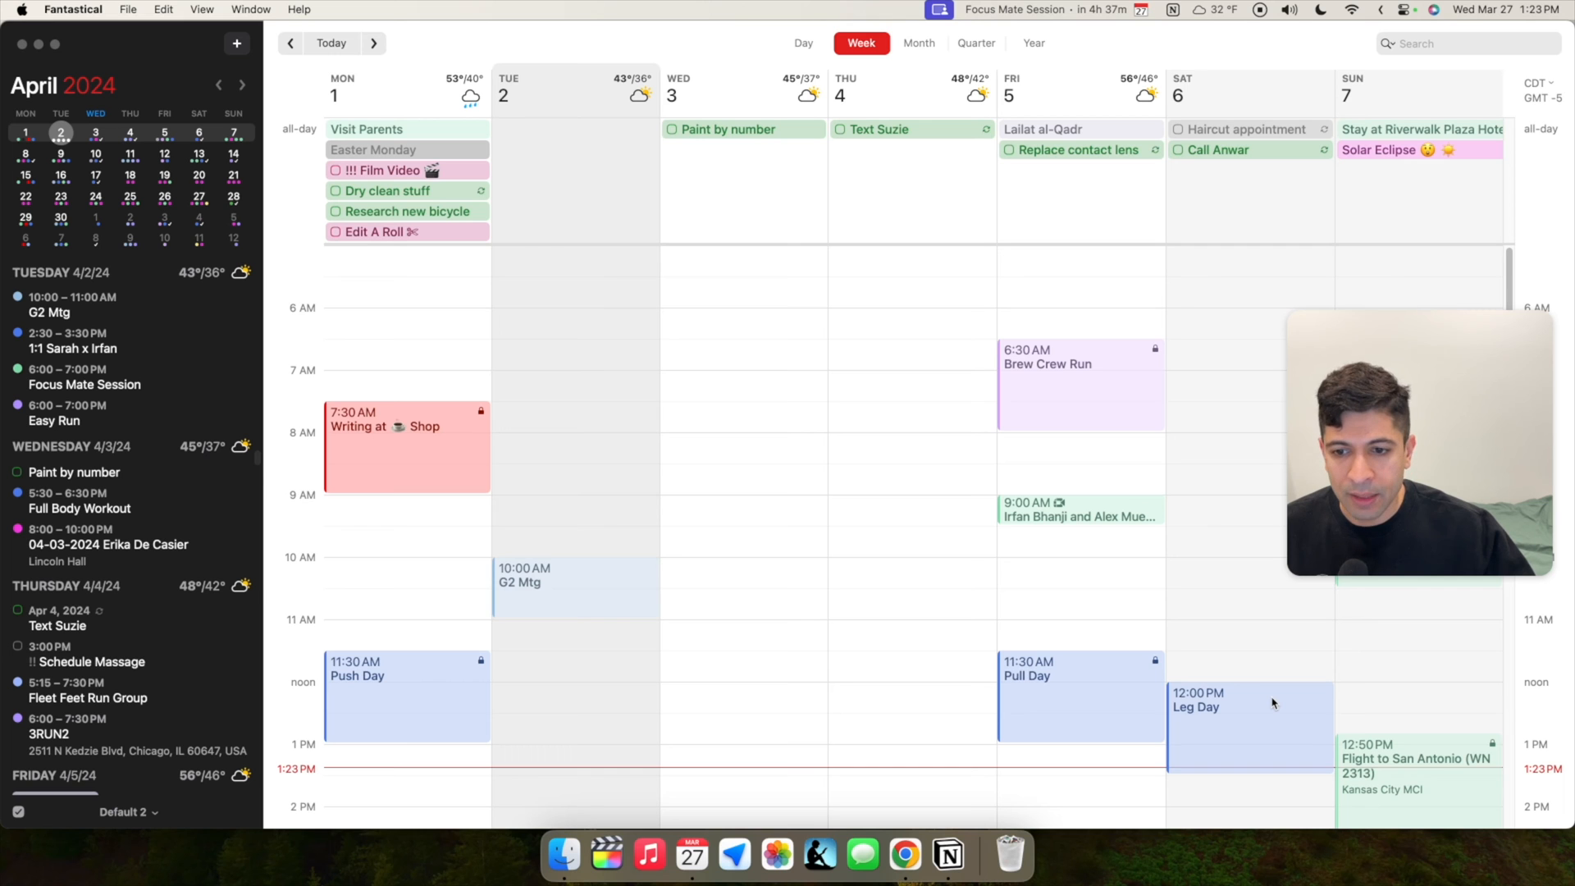
mouse_move(1259, 686)
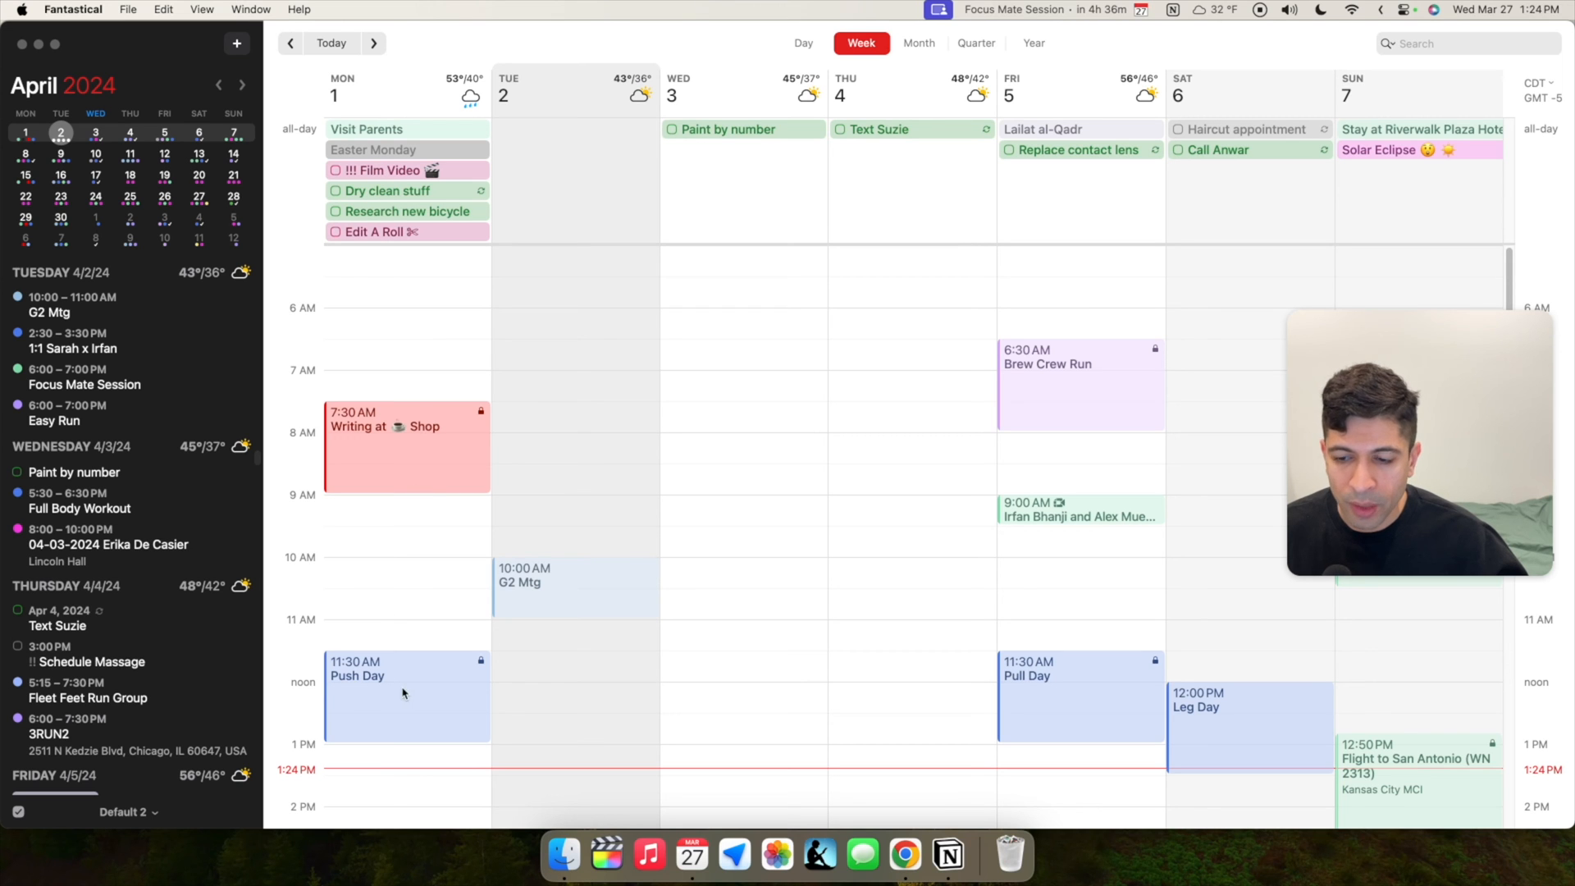
scroll(down, 3)
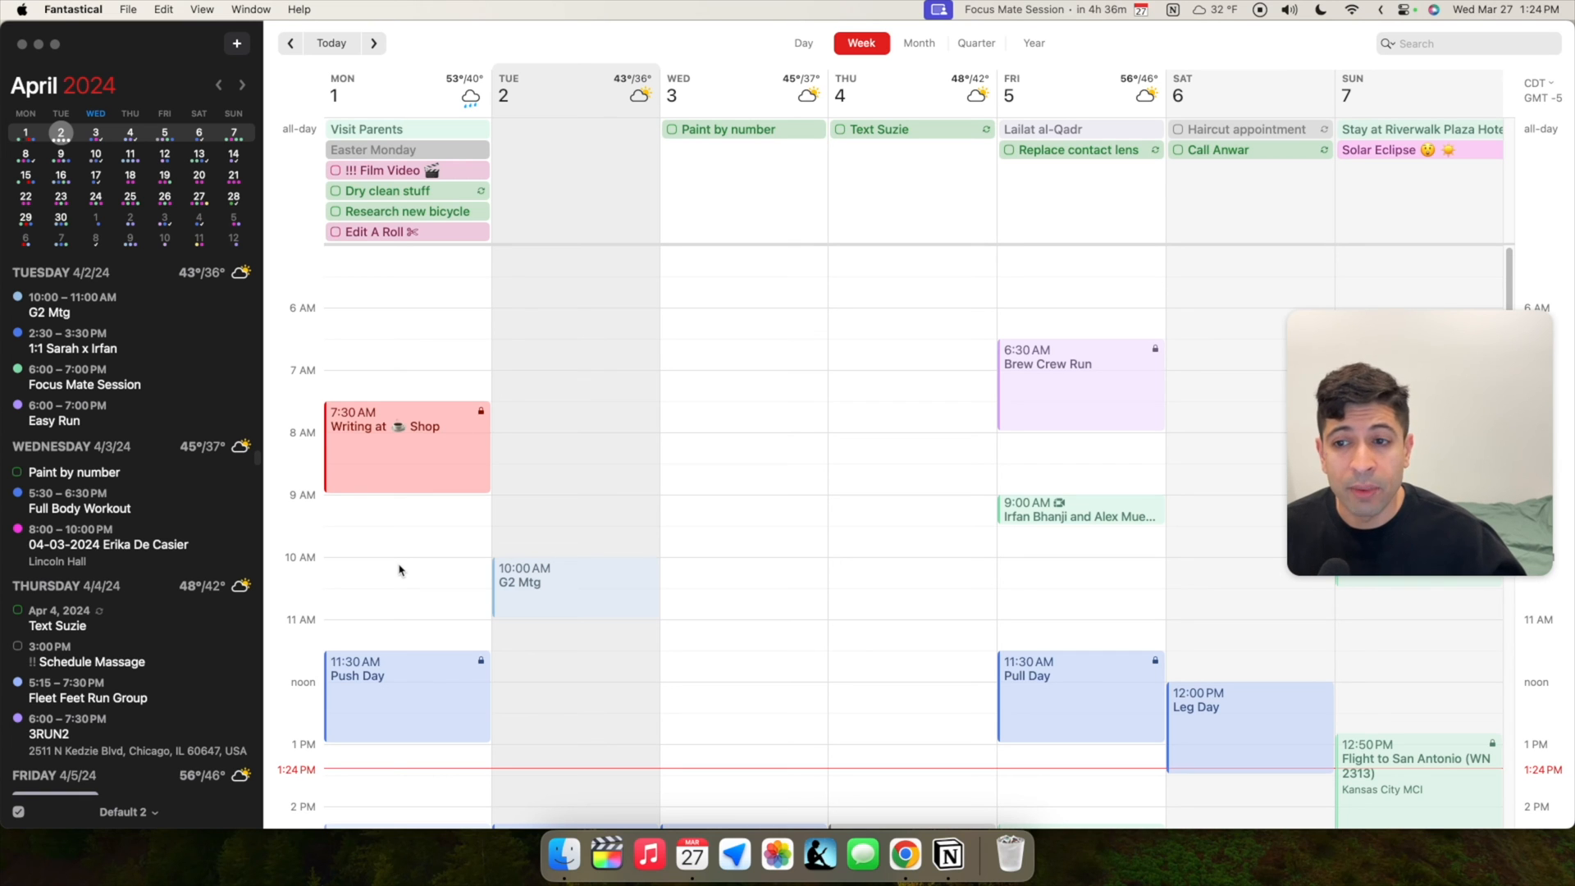
mouse_move(387, 238)
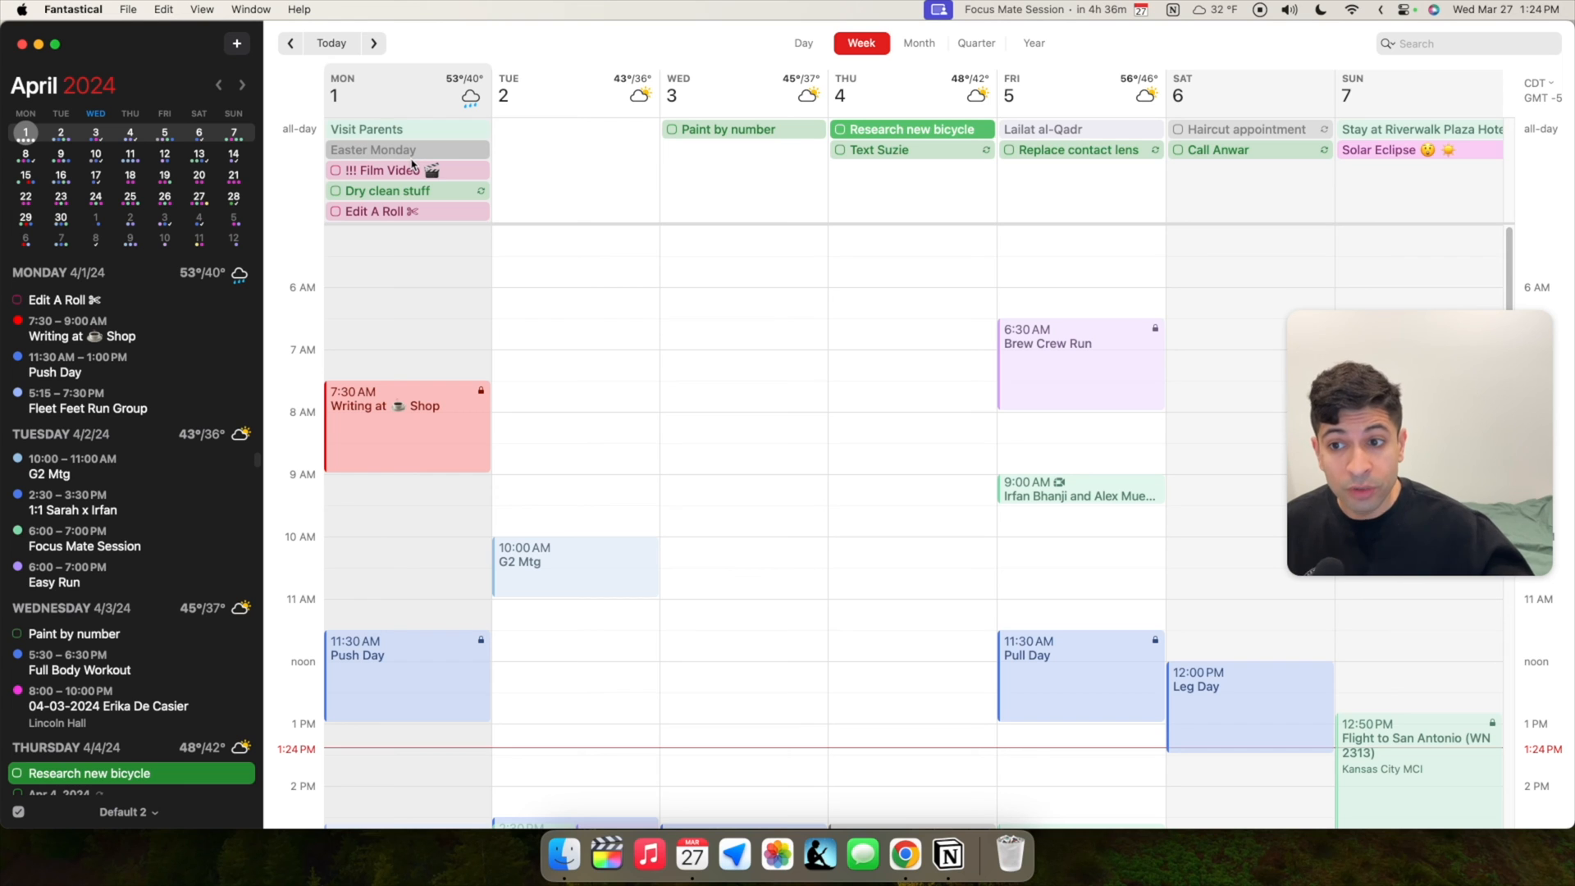
mouse_move(397, 221)
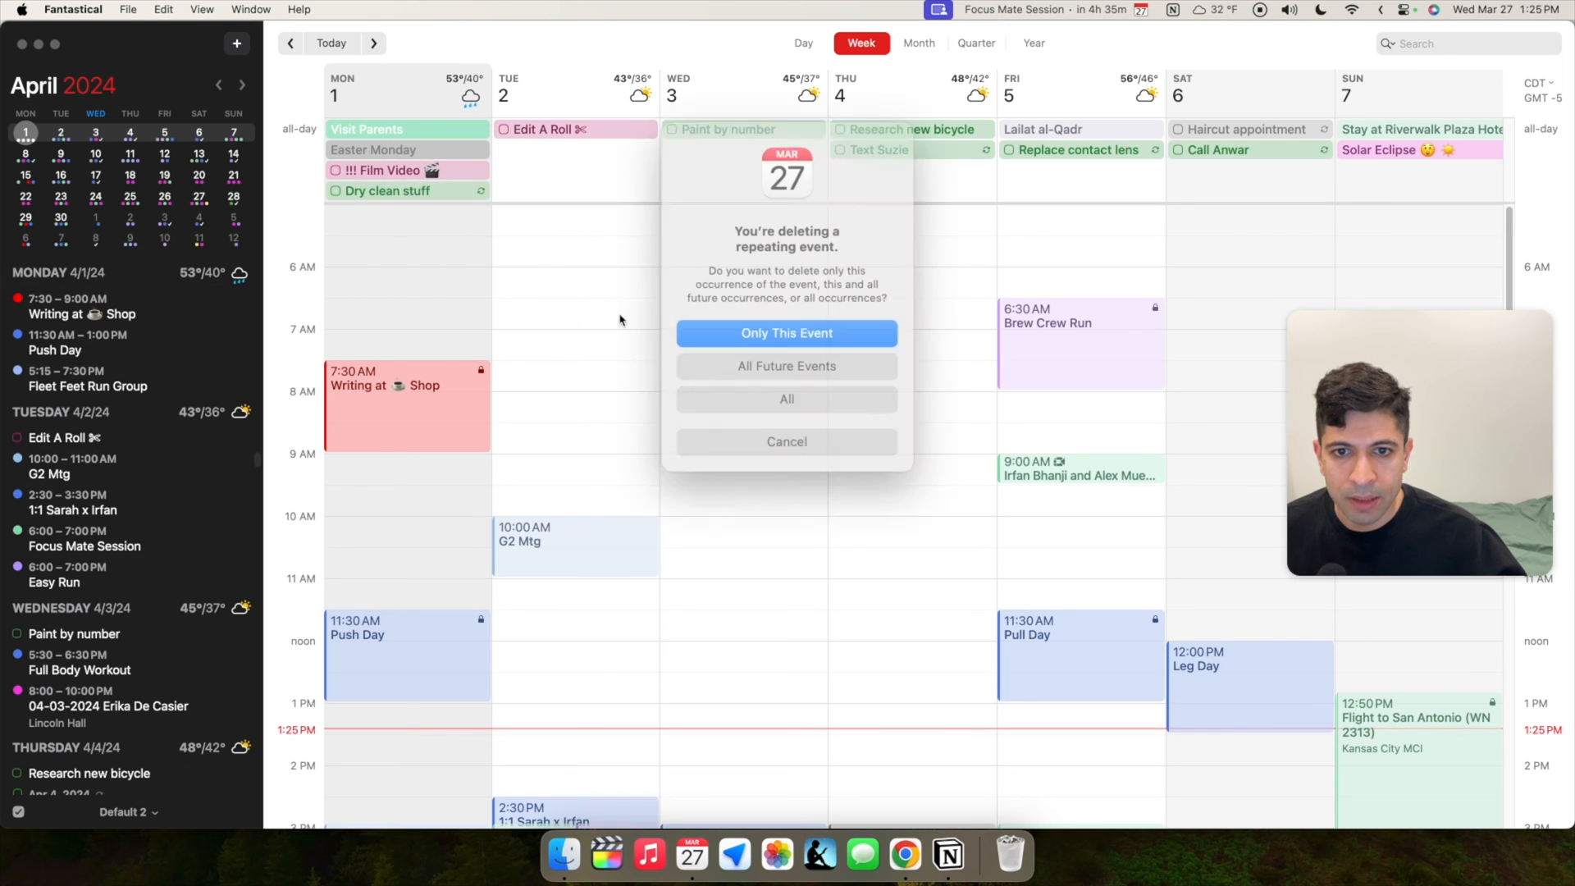
Delete only this occurrence of the repeating Visit Parents event on Monday
click(786, 333)
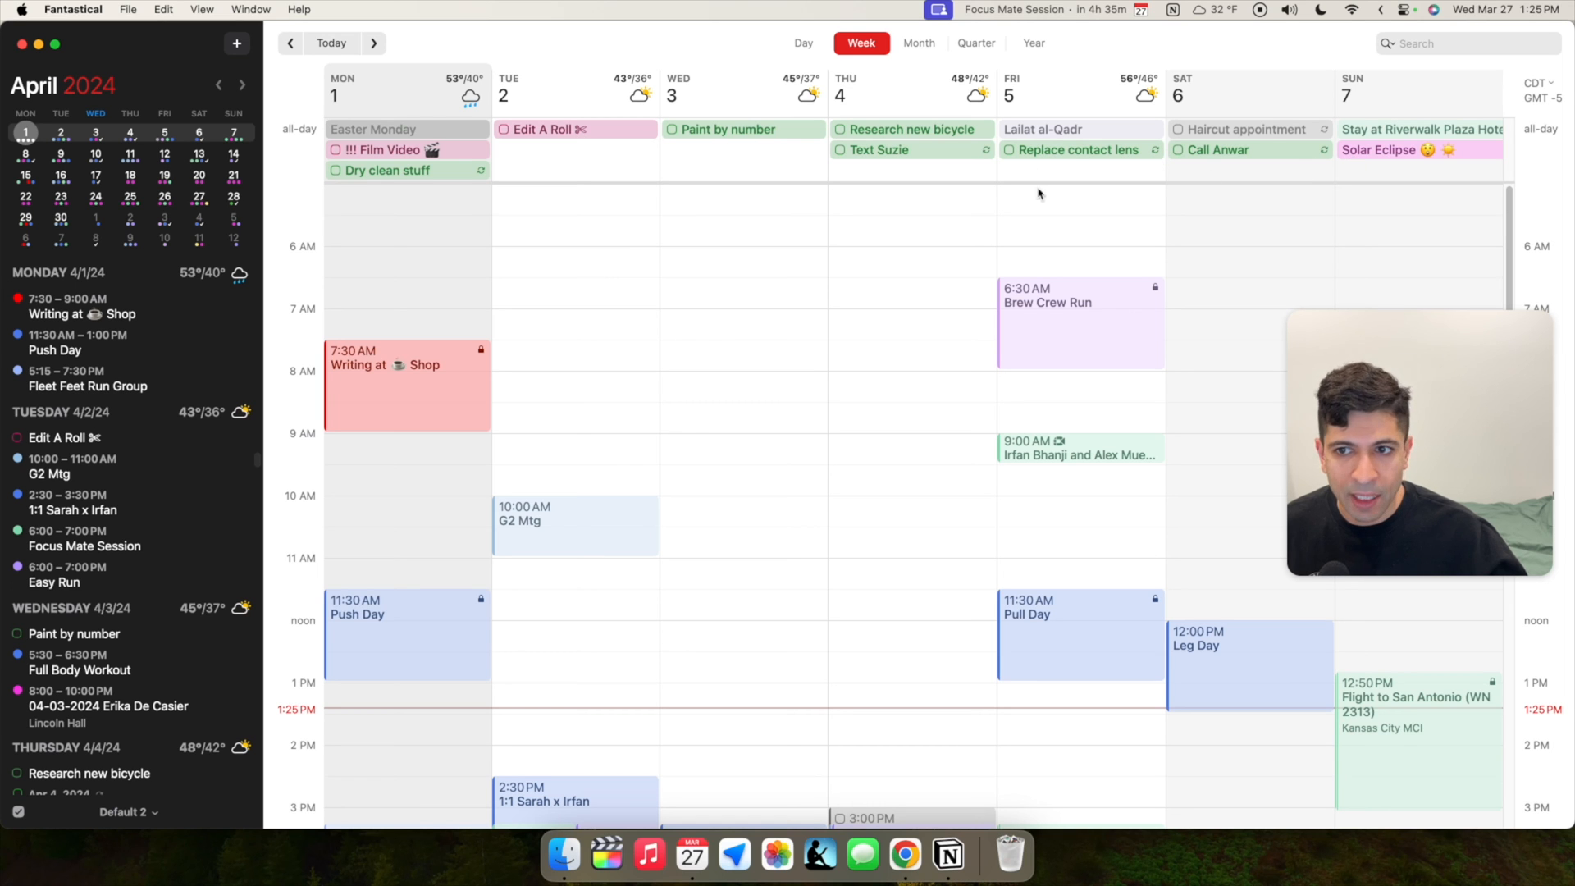
mouse_move(460, 278)
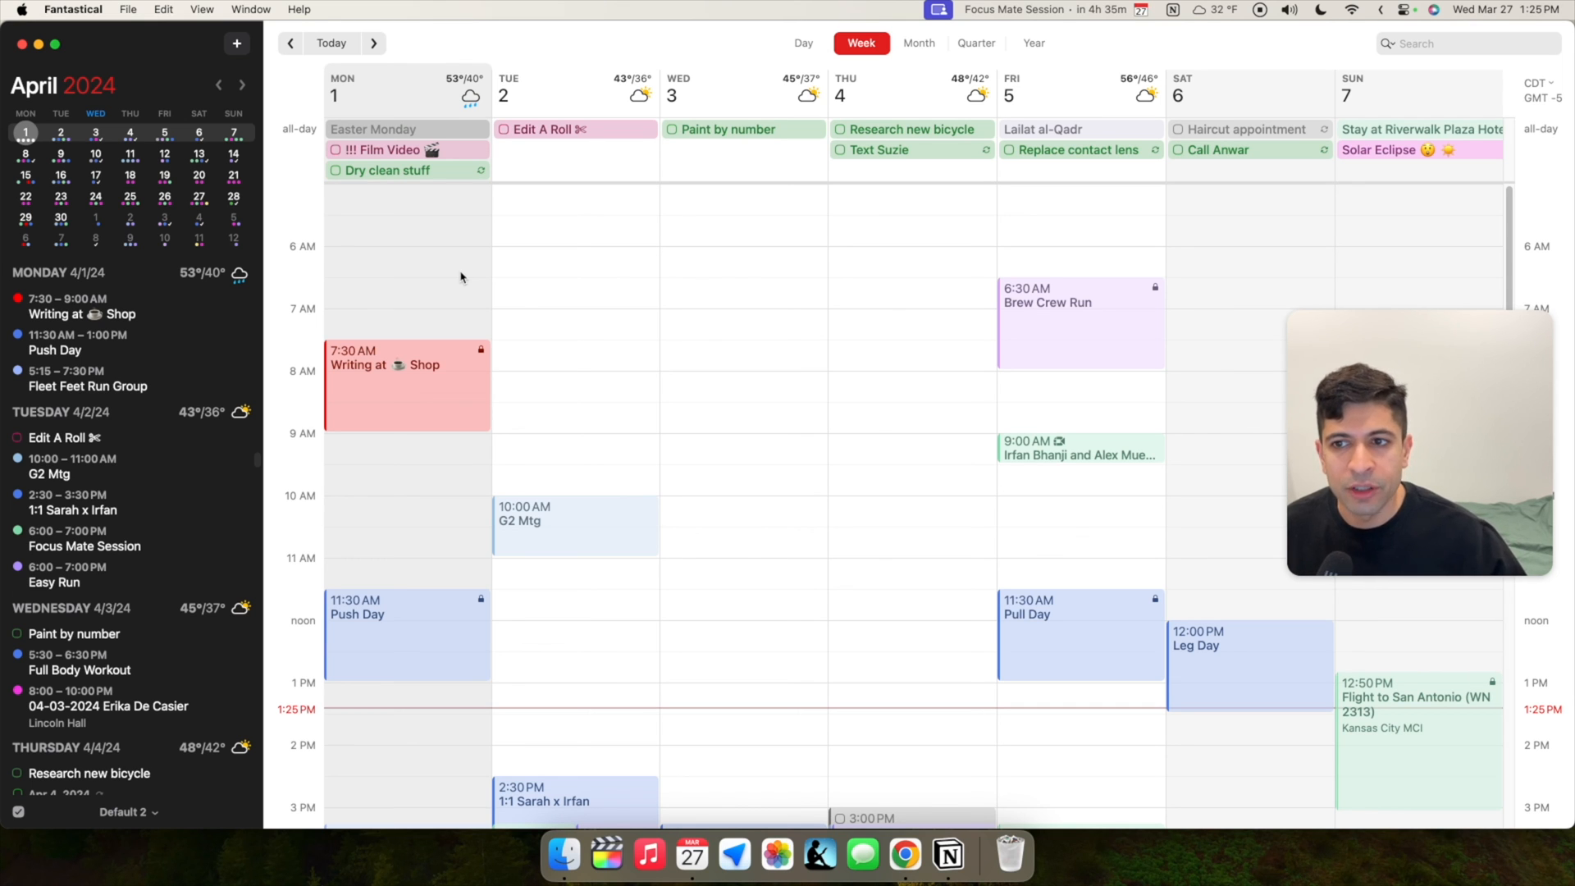
mouse_move(473, 261)
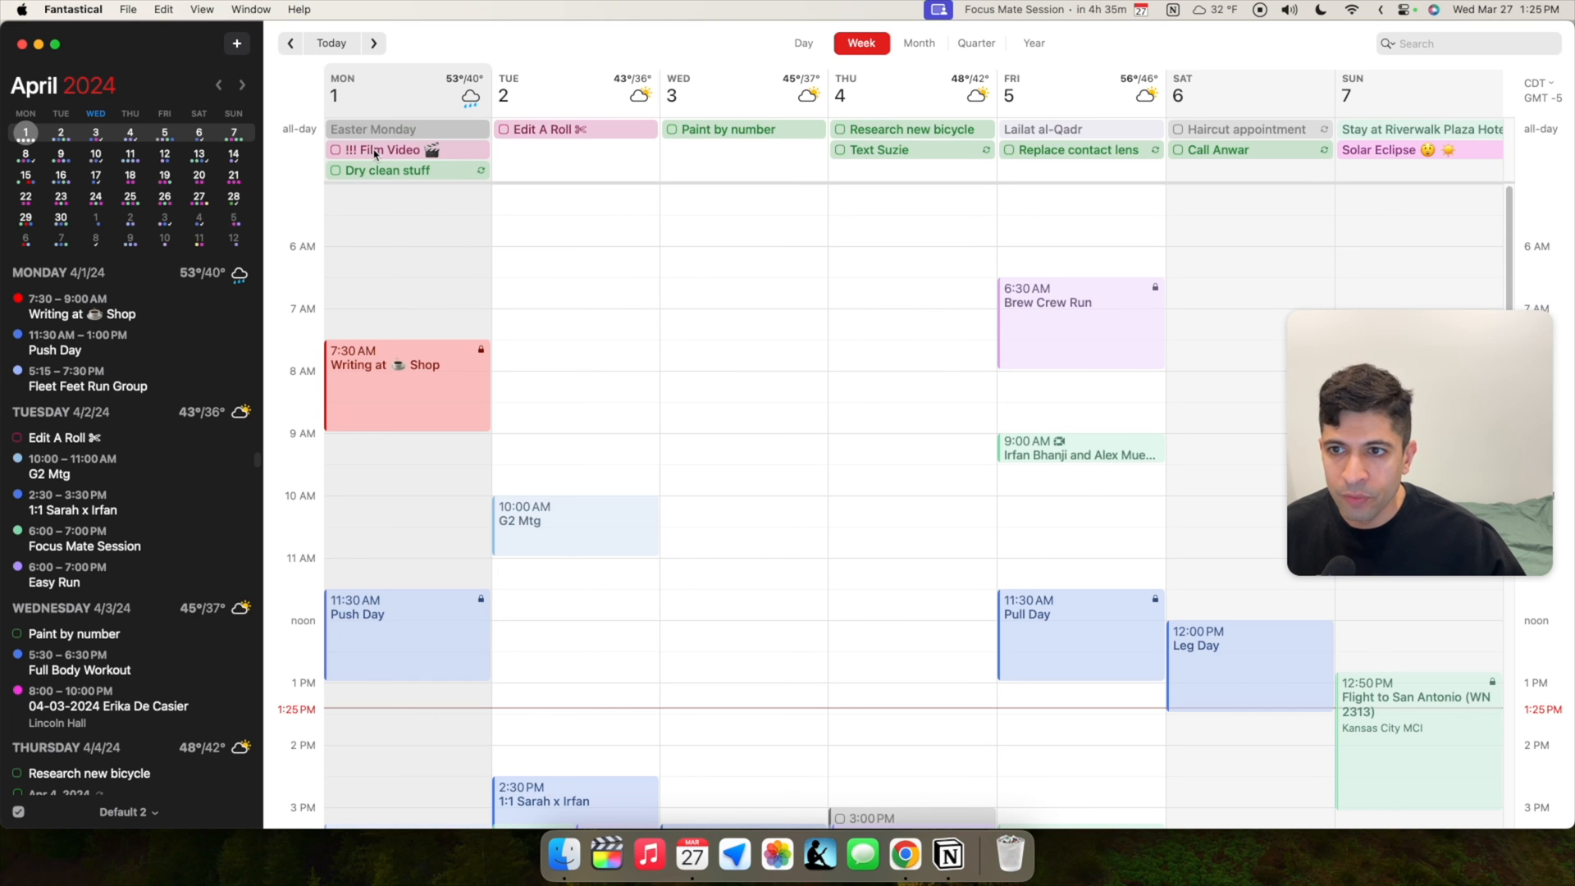
Move Film Video to Monday 4:00 PM and Edit A Roll to Tuesday 8:00 AM
scroll(down, 3)
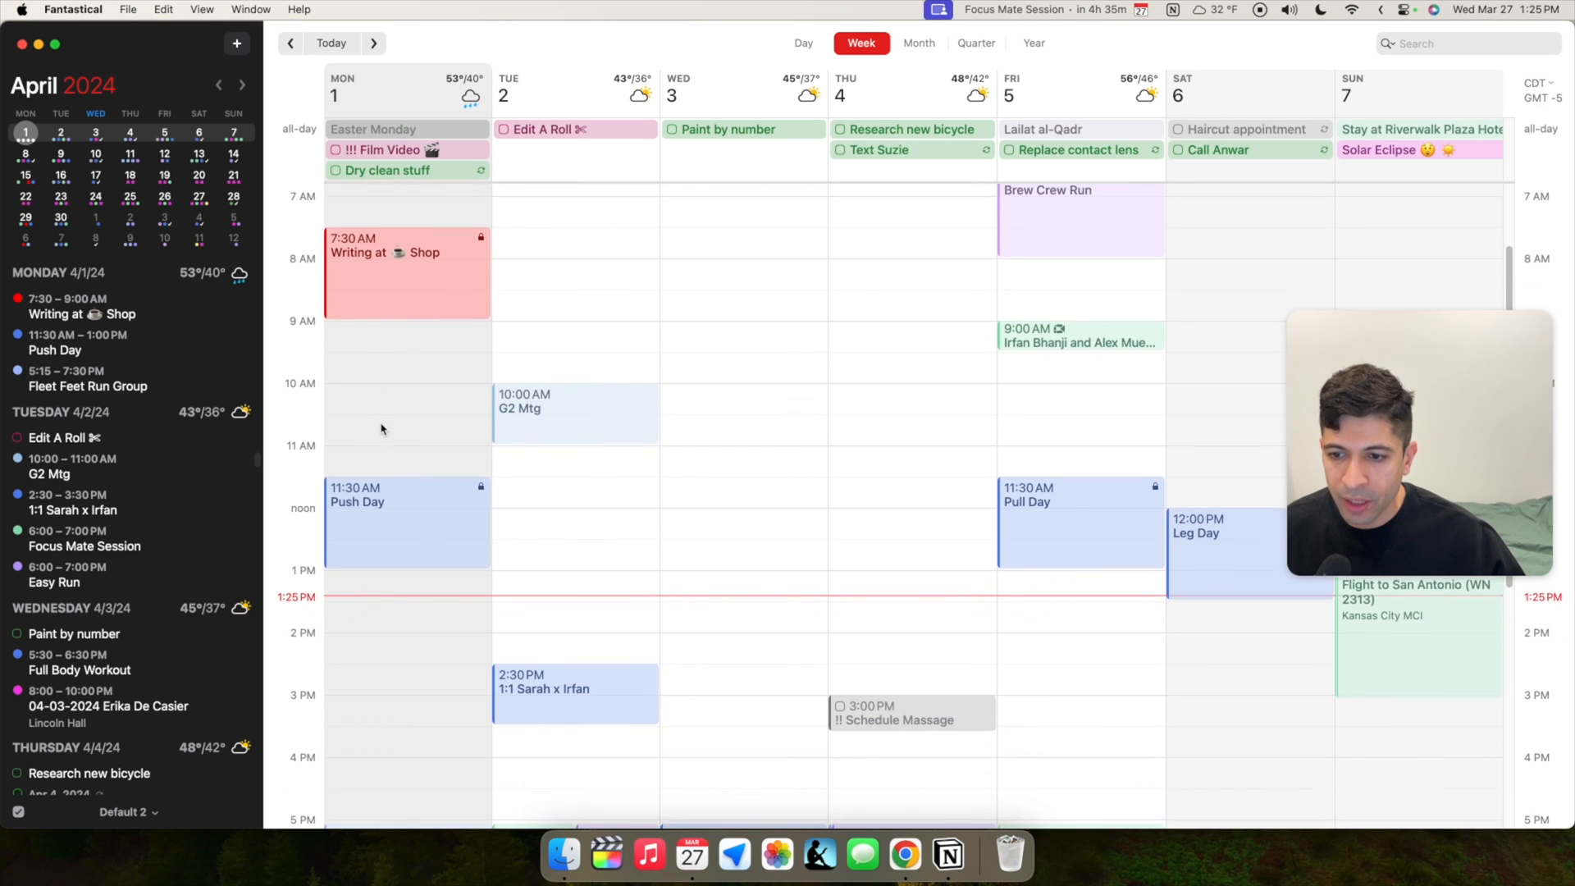
scroll(down, 3)
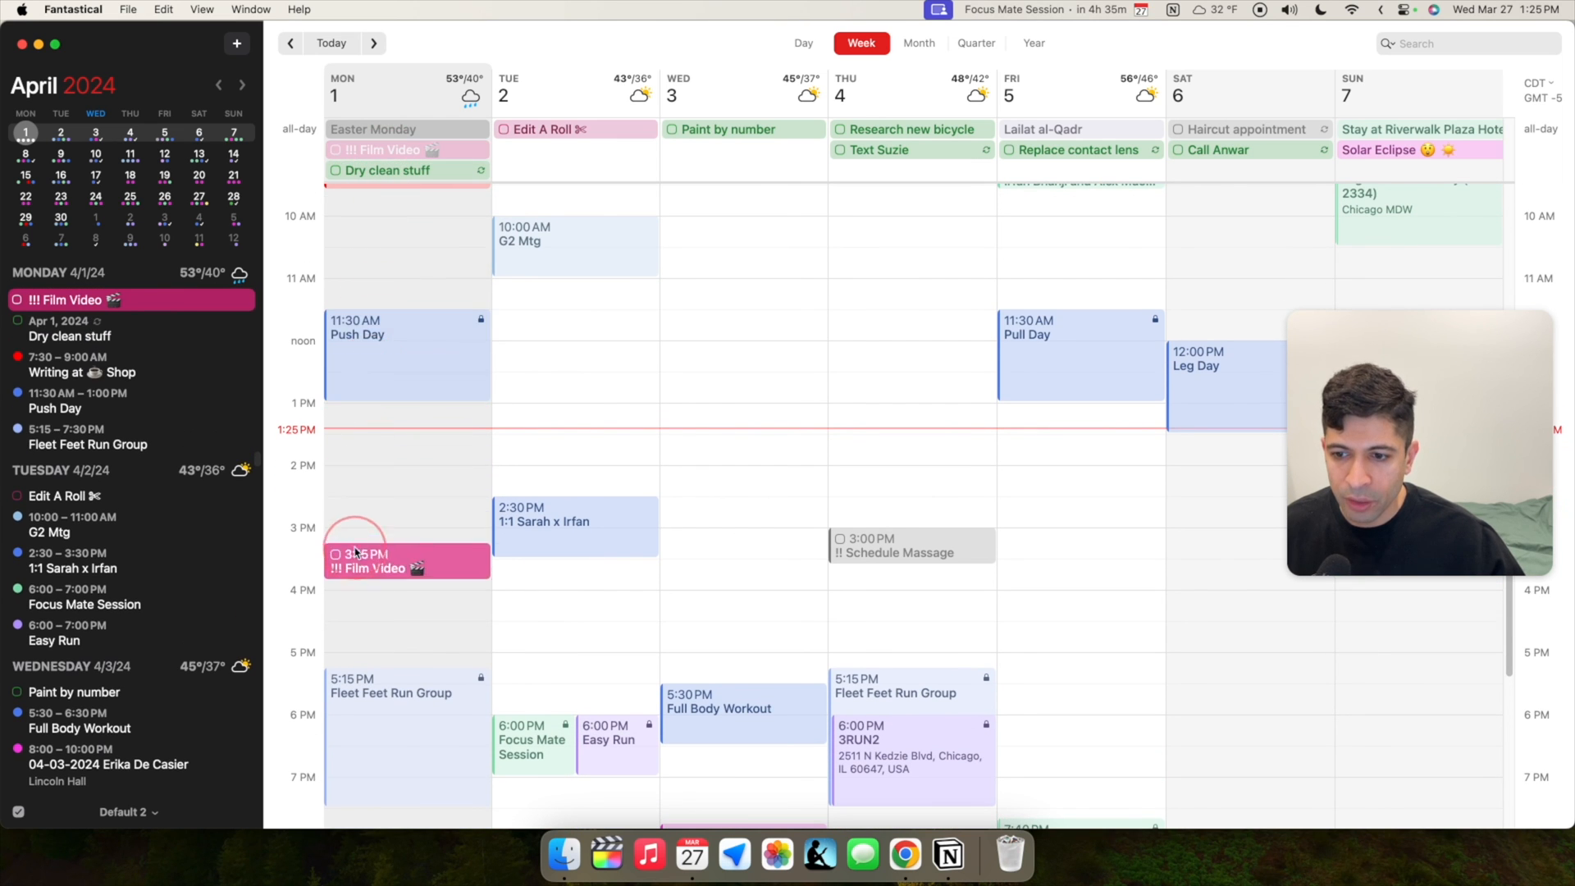
drag(392, 559, 393, 587)
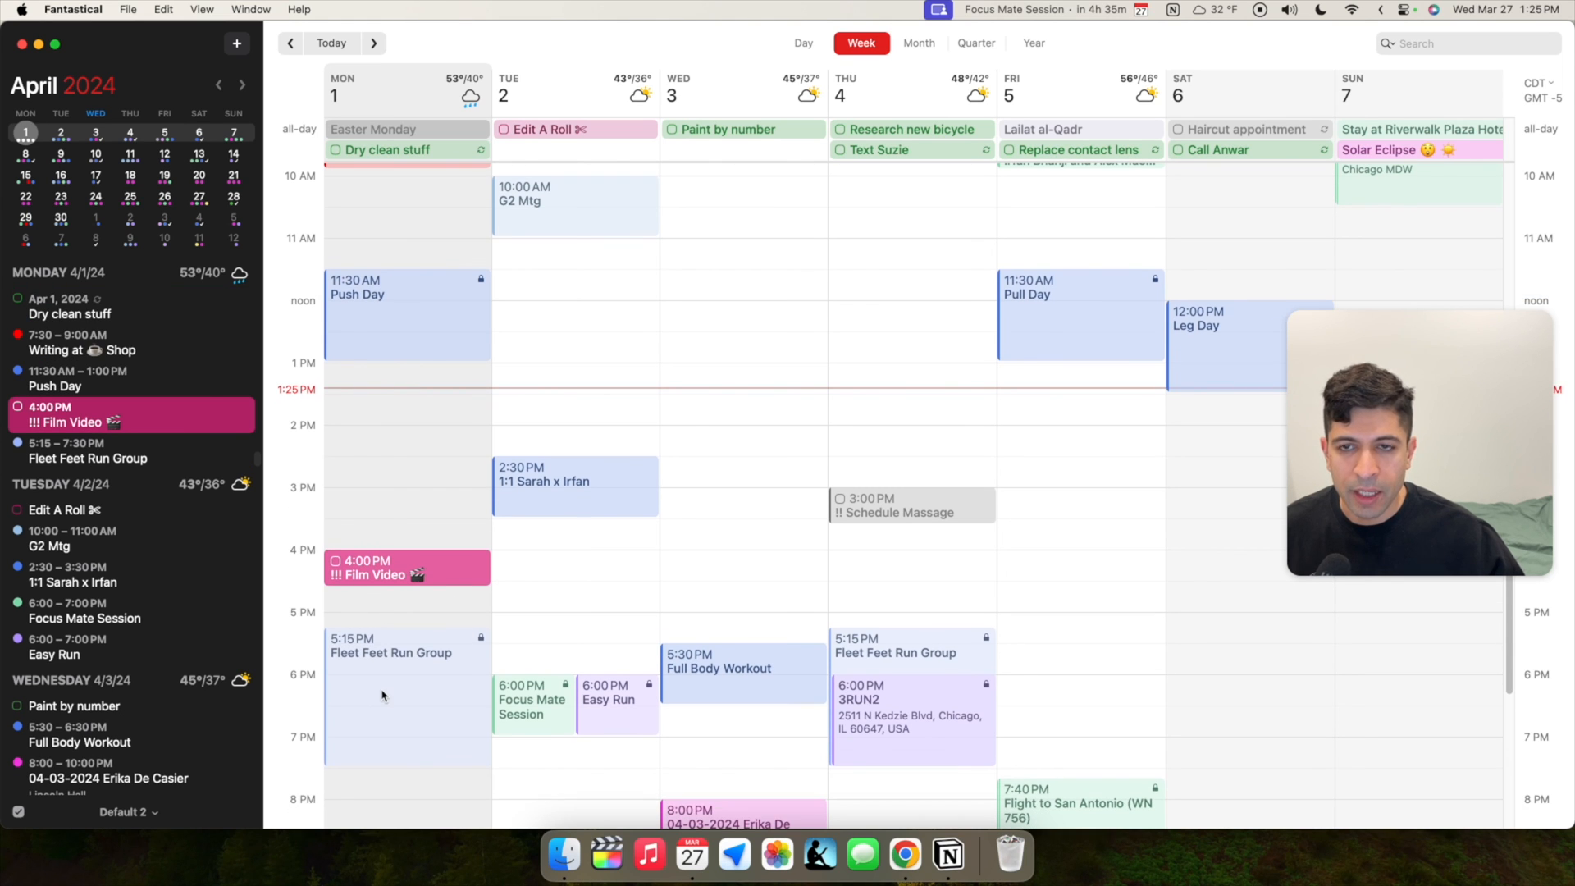
scroll(down, 3)
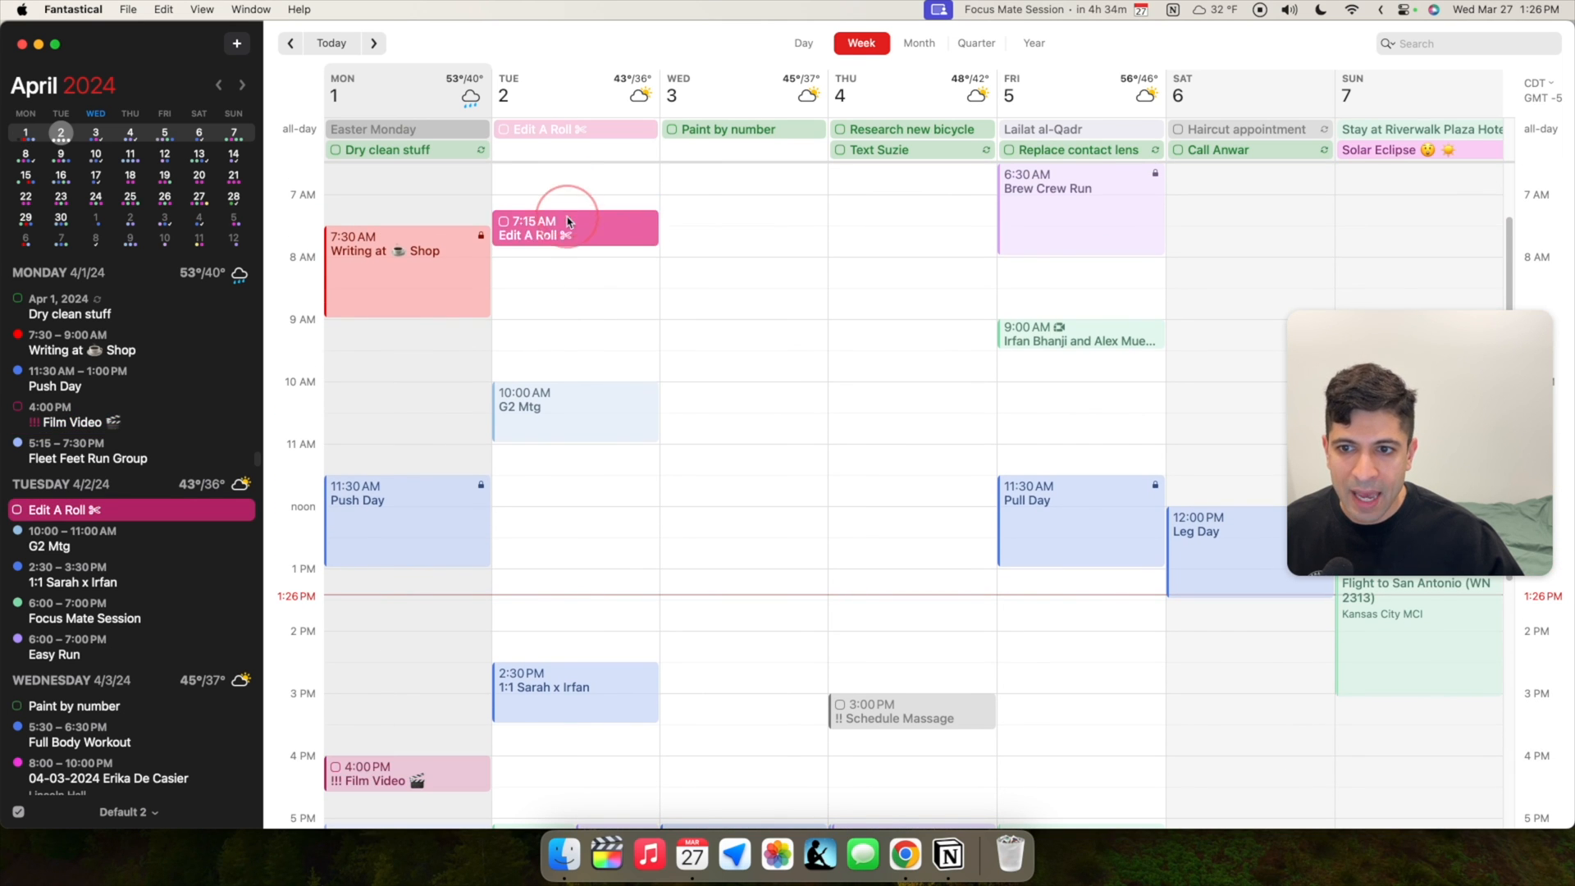
drag(543, 228, 543, 274)
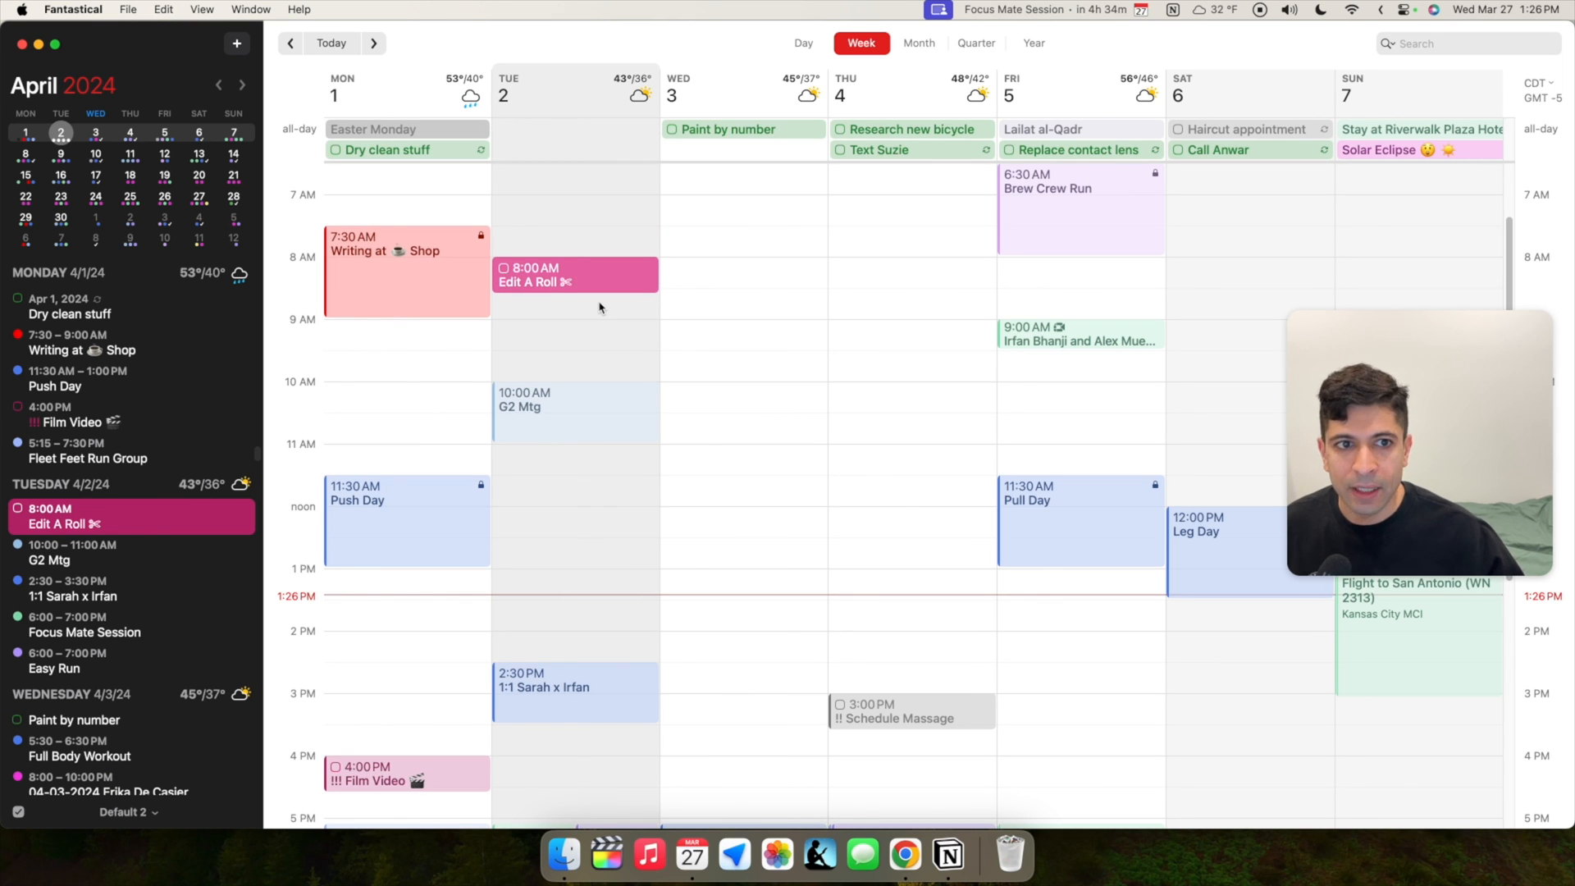
mouse_move(688, 321)
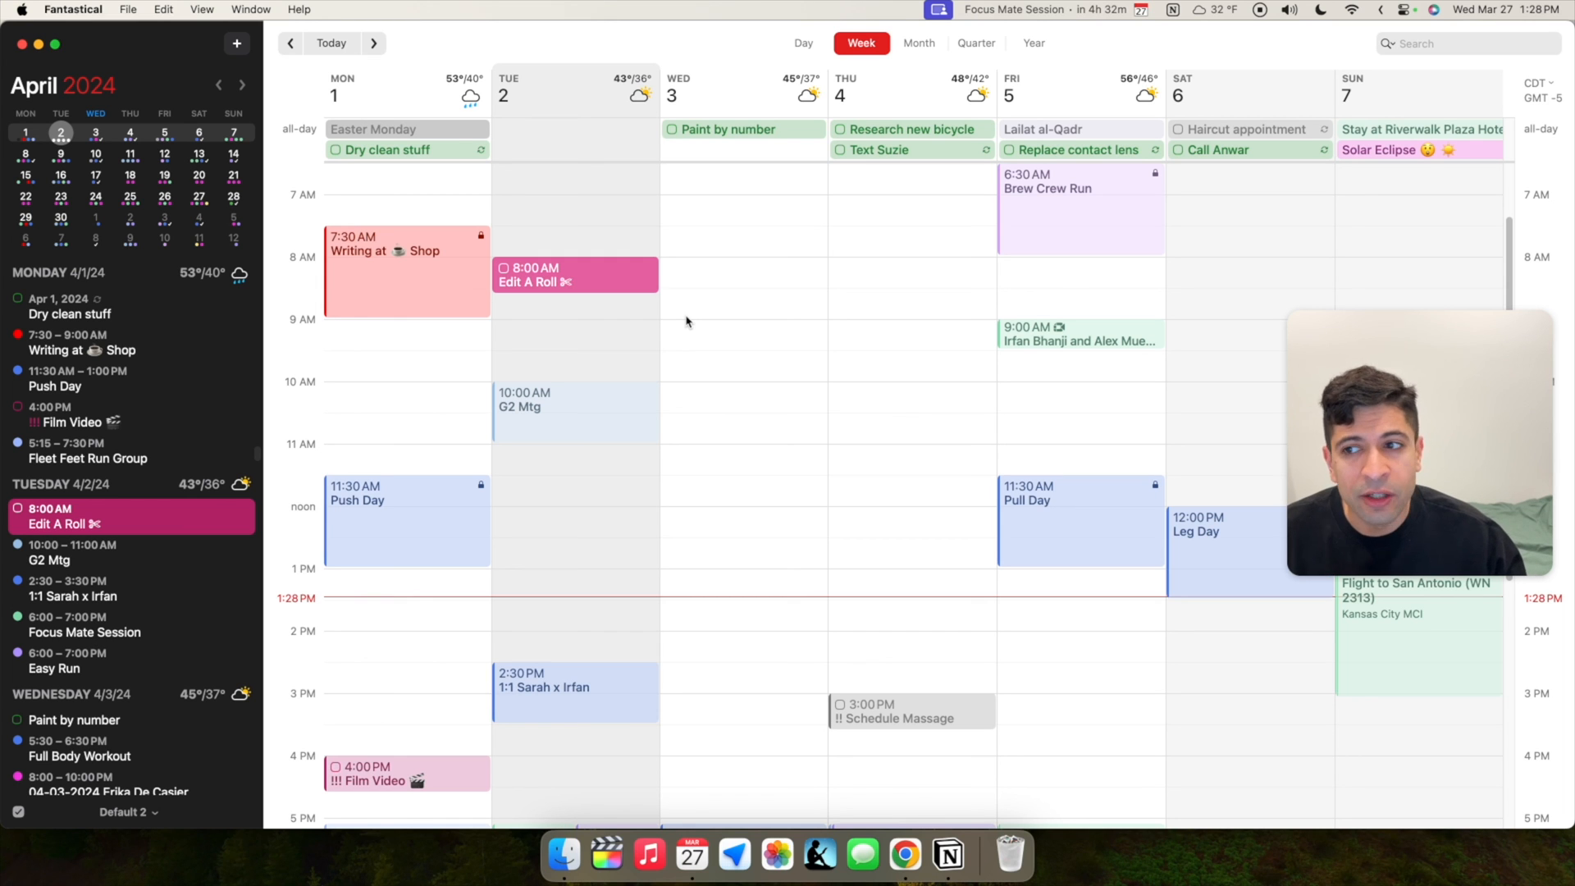
mouse_move(444, 136)
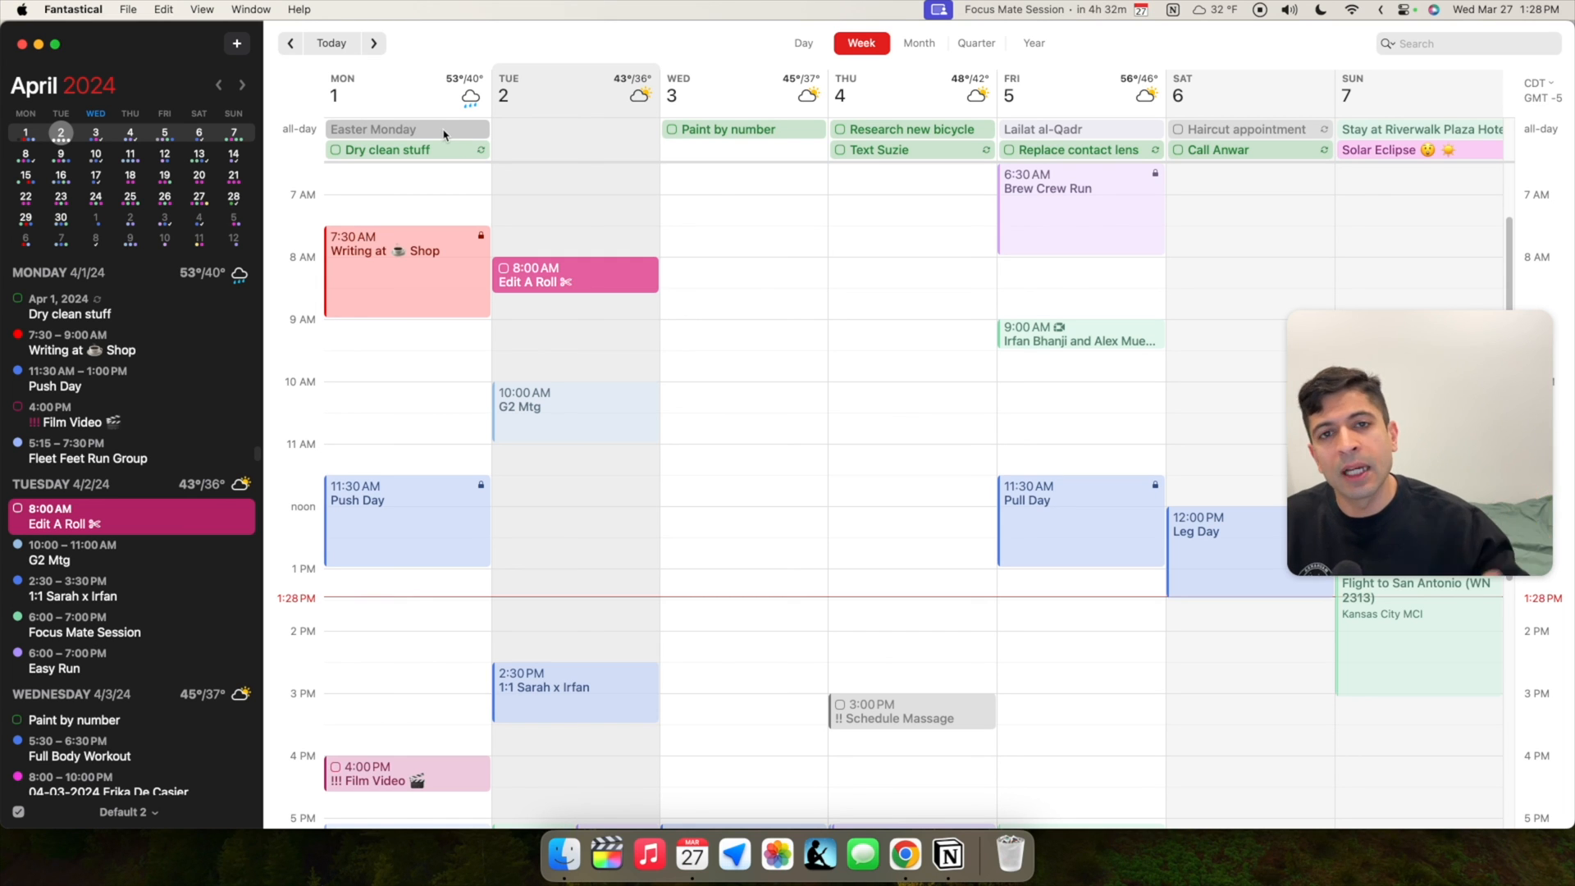